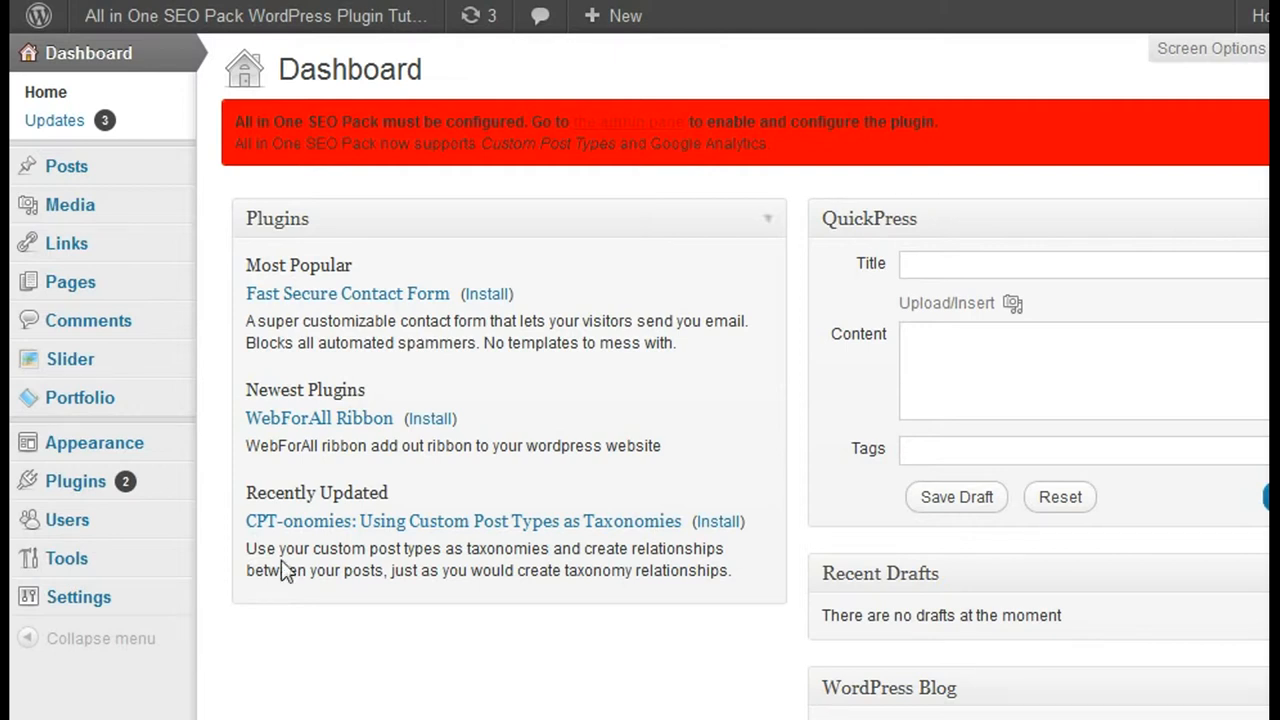
mouse_move(232, 142)
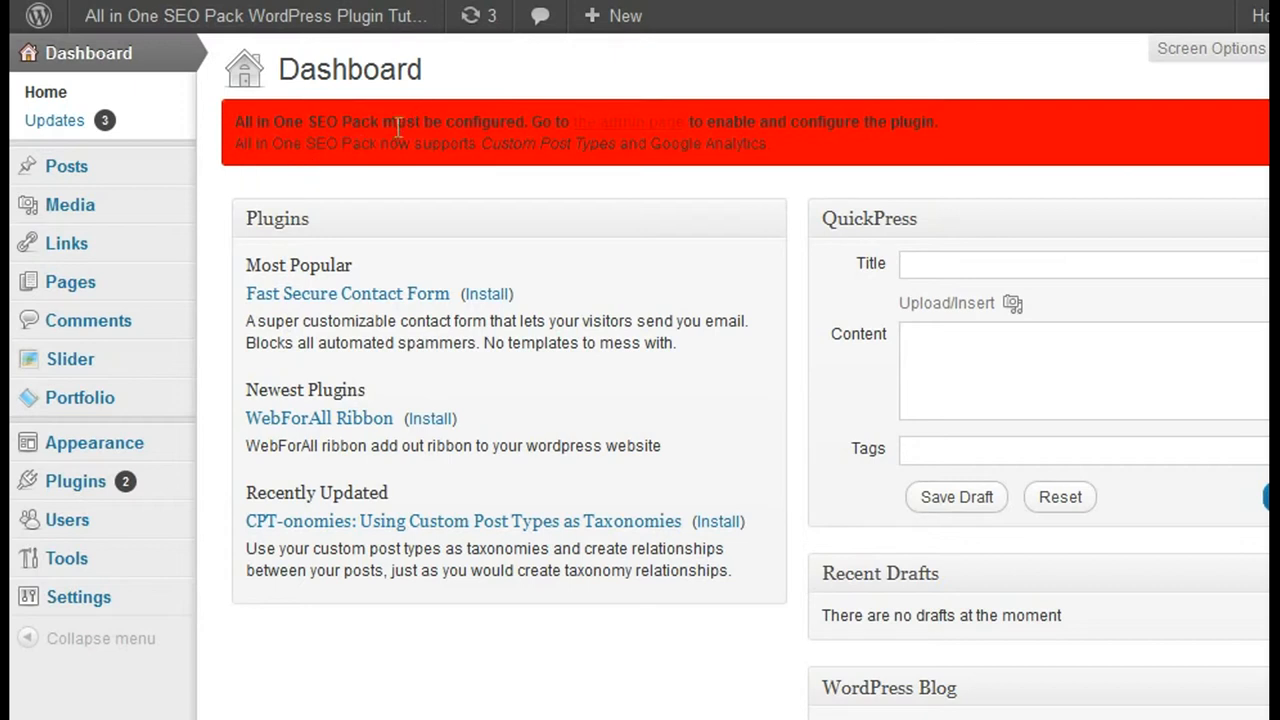
mouse_move(245, 143)
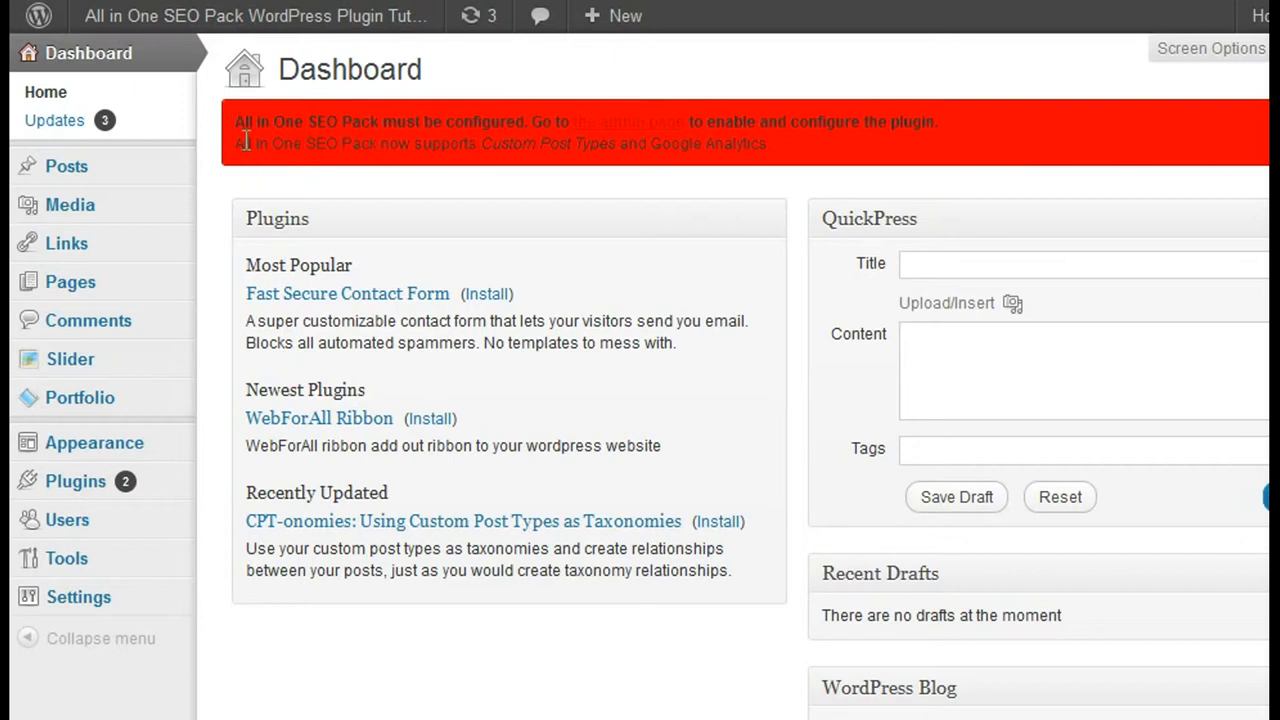
mouse_move(487, 140)
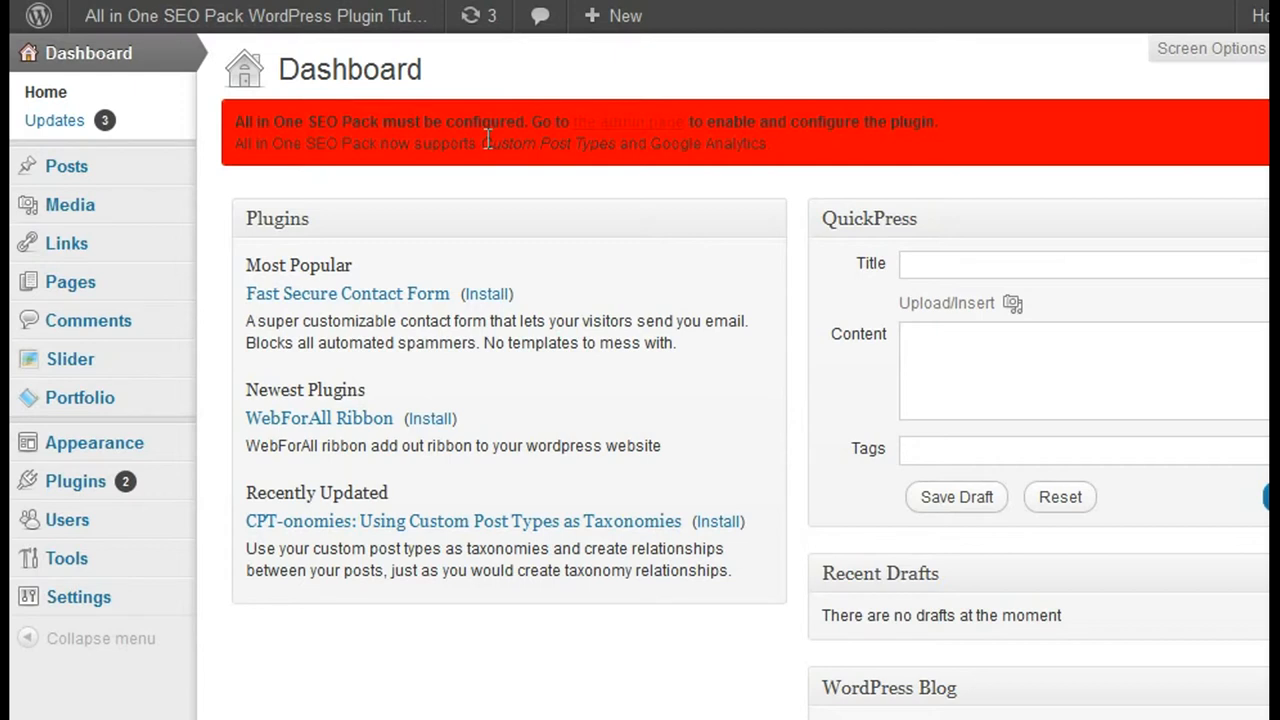
mouse_move(640, 118)
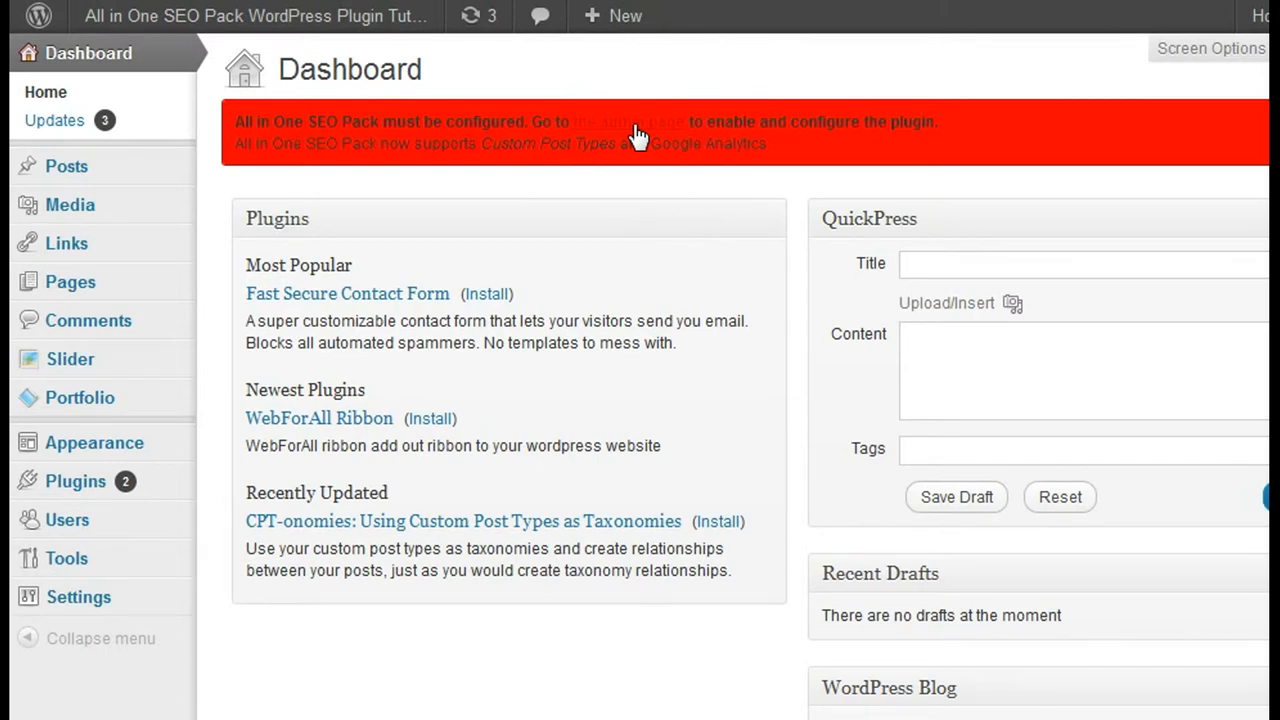
mouse_move(213, 388)
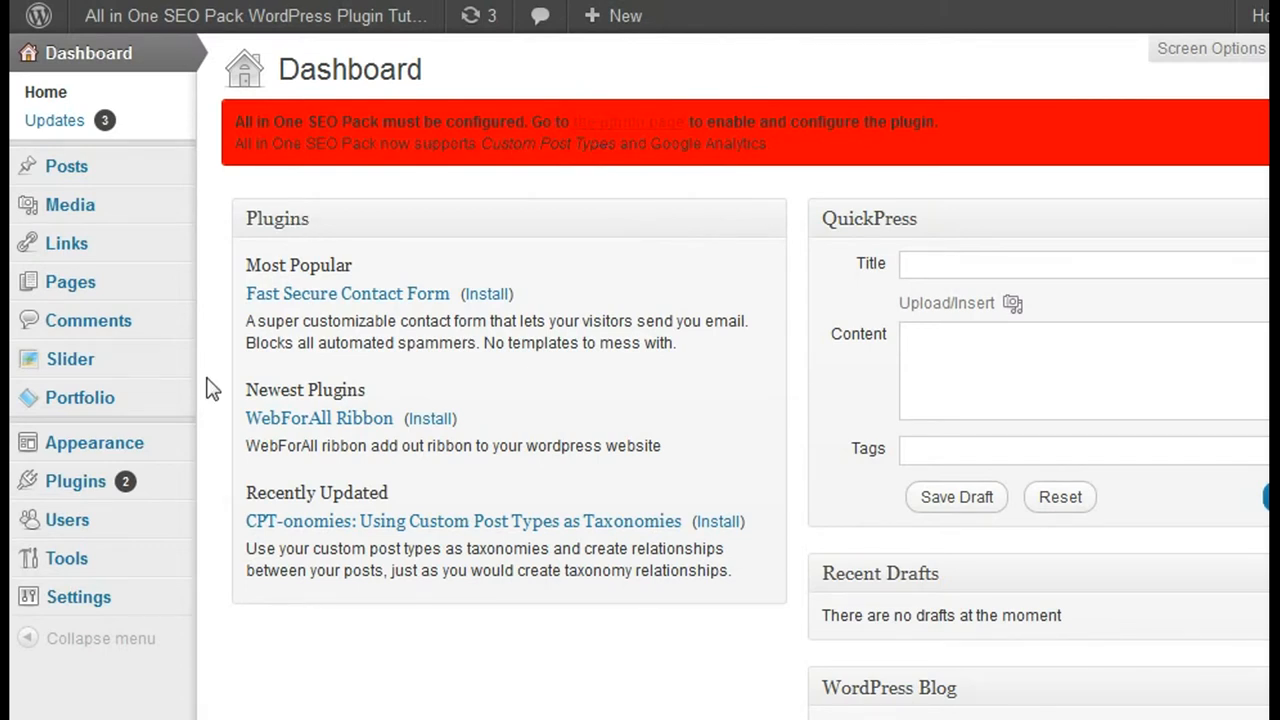
mouse_move(275, 650)
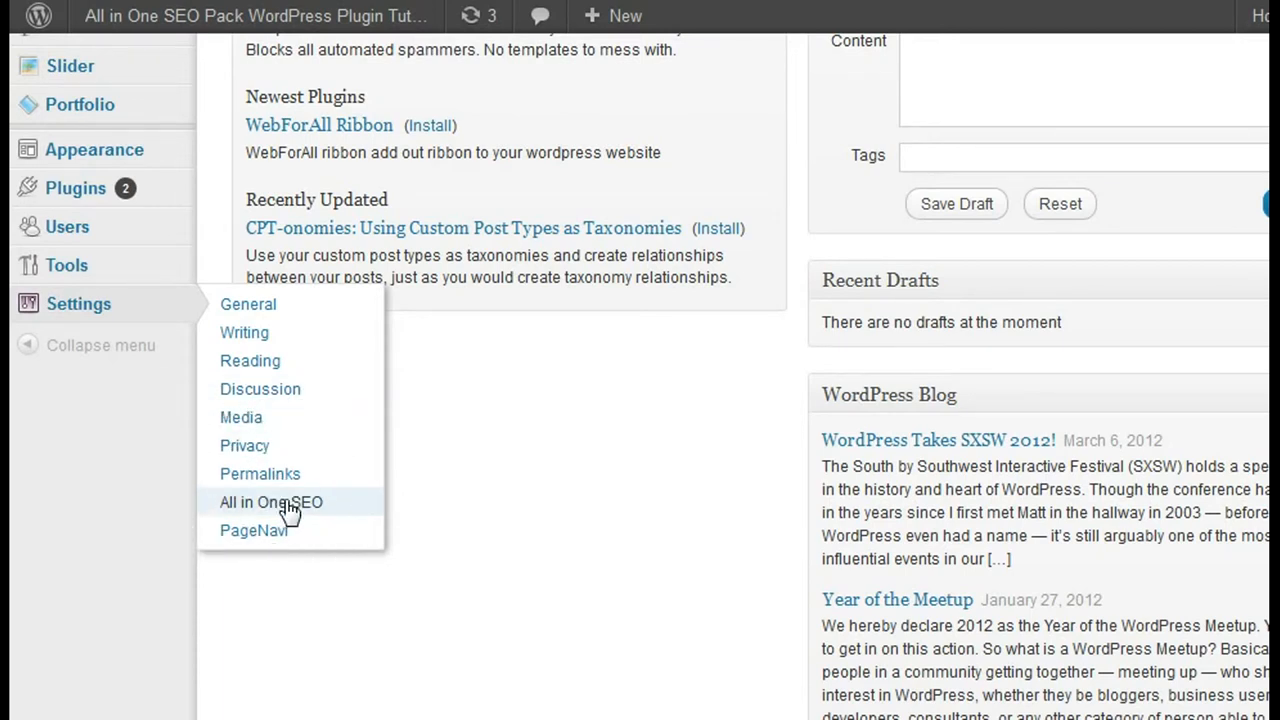
Go to the All in One SEO Plugin Options page and scroll to its option fields.
left_click(271, 502)
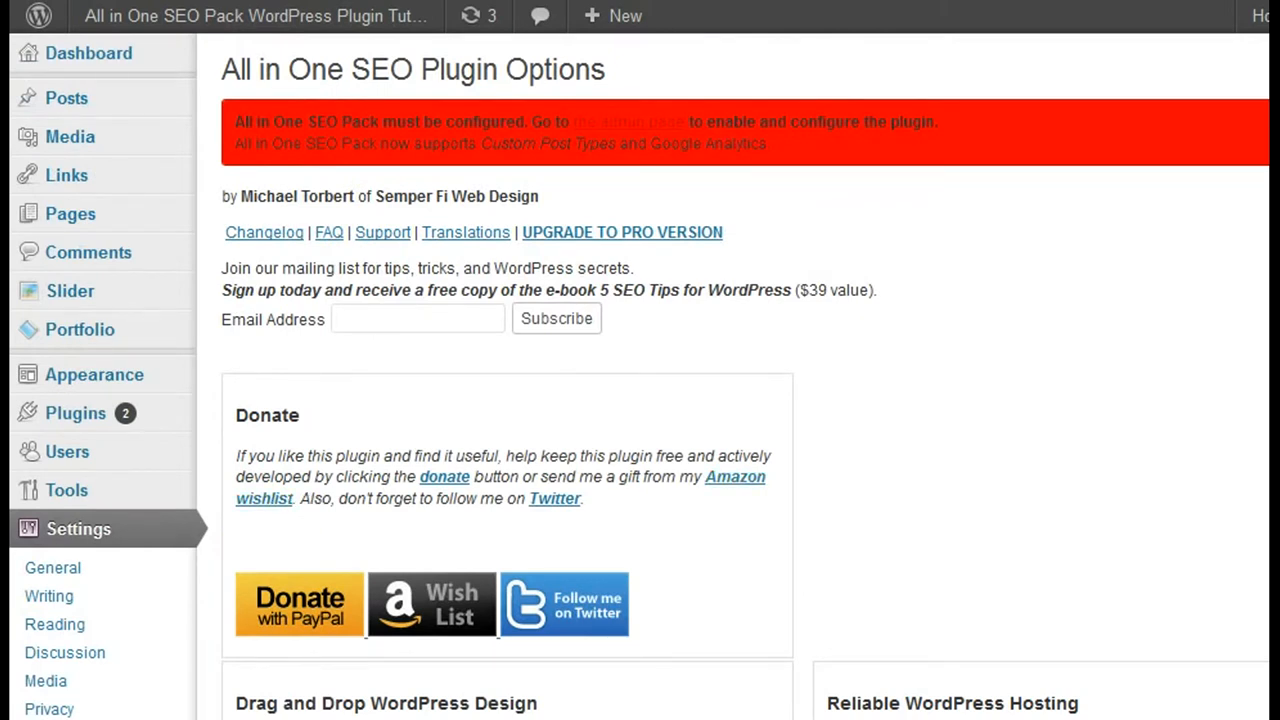
mouse_move(1163, 225)
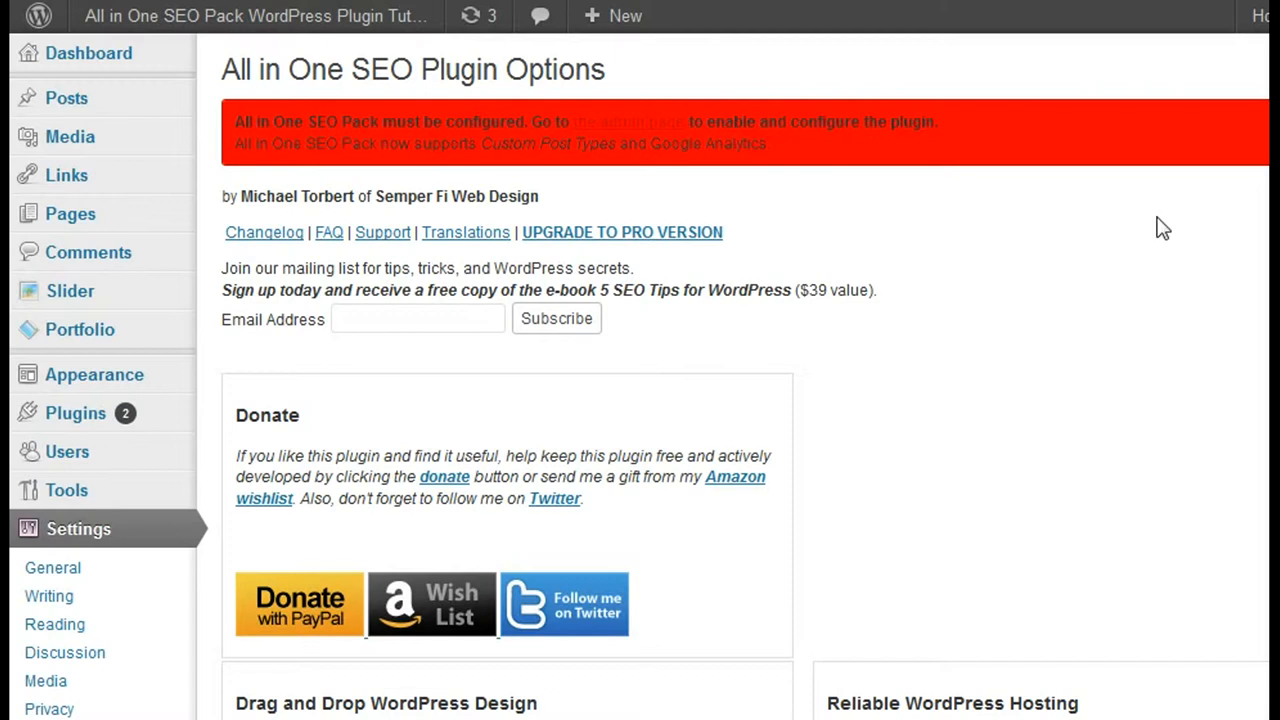
mouse_move(1119, 304)
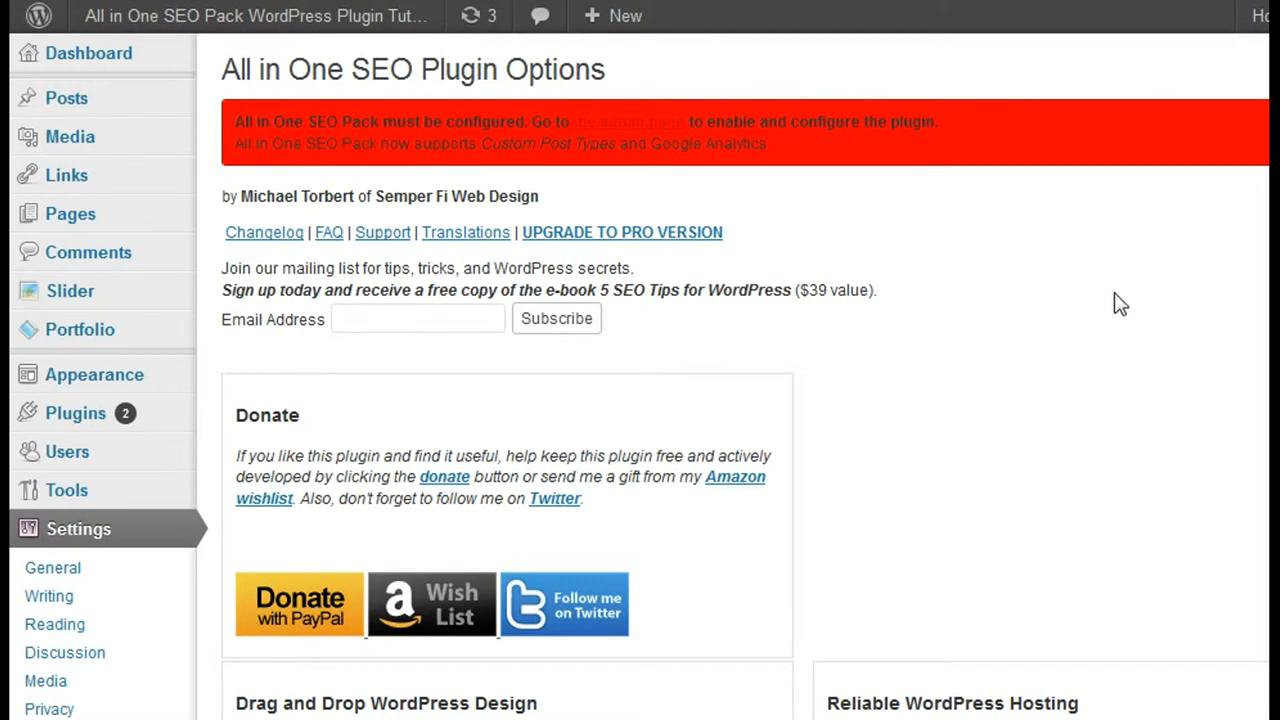
scroll("down", 3)
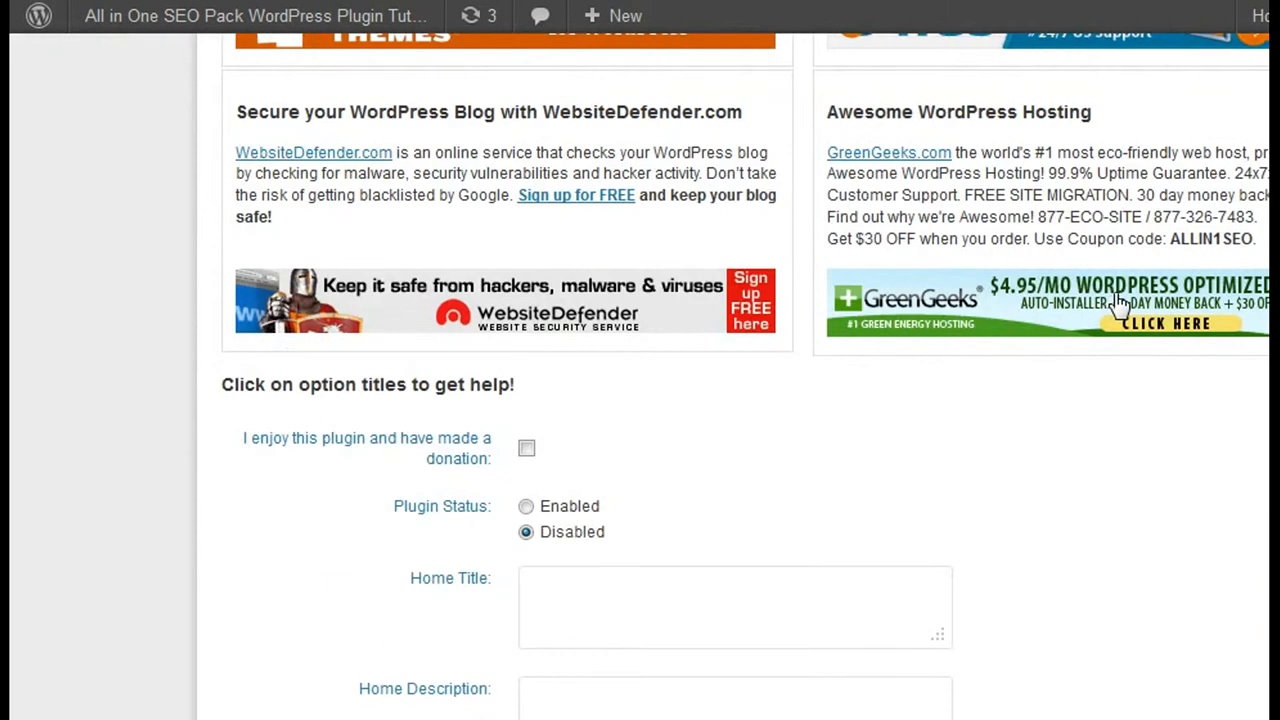
scroll("down", 3)
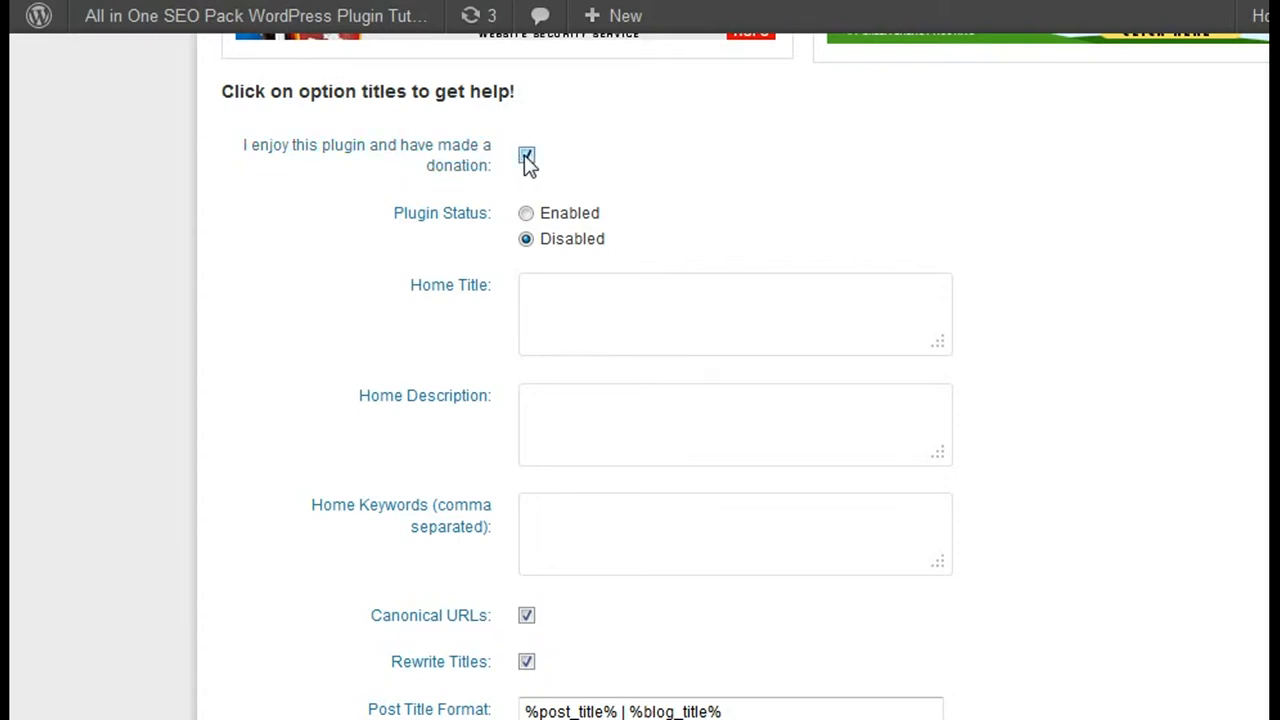
Tick the 'I enjoy this plugin and have made a donation' box and select Enabled under Plugin Status.
left_click(526, 155)
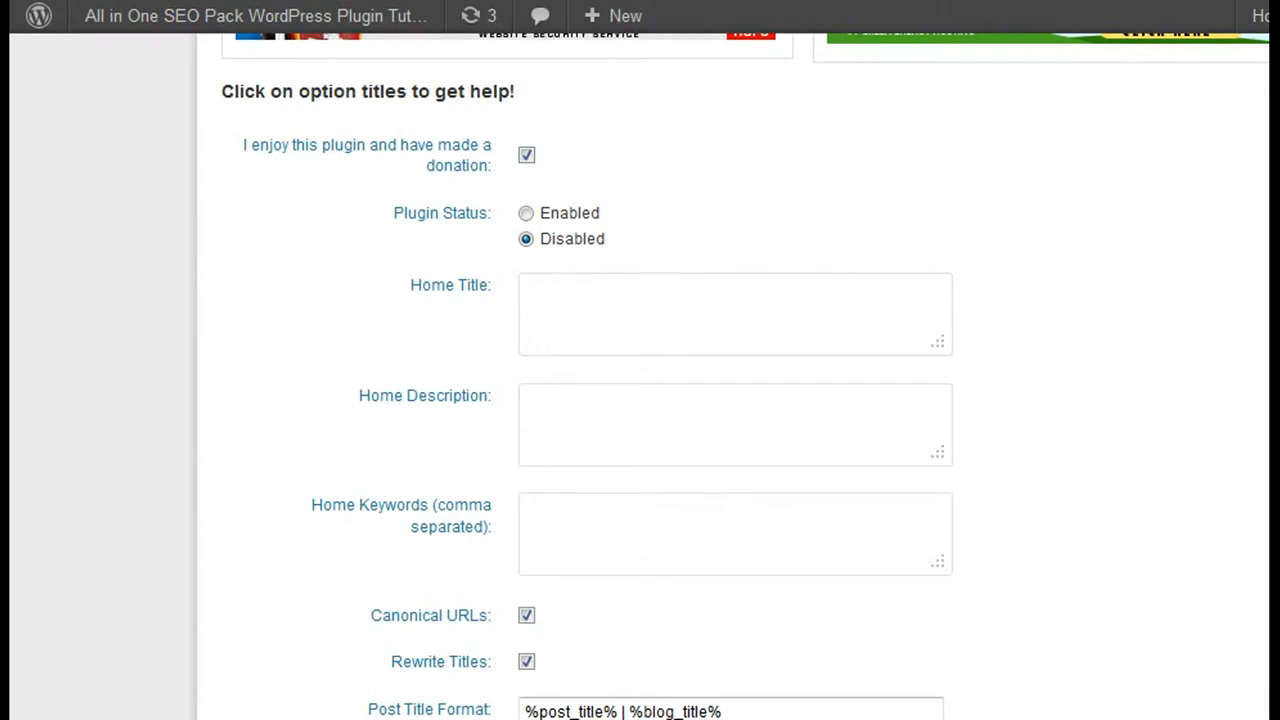
mouse_move(1100, 248)
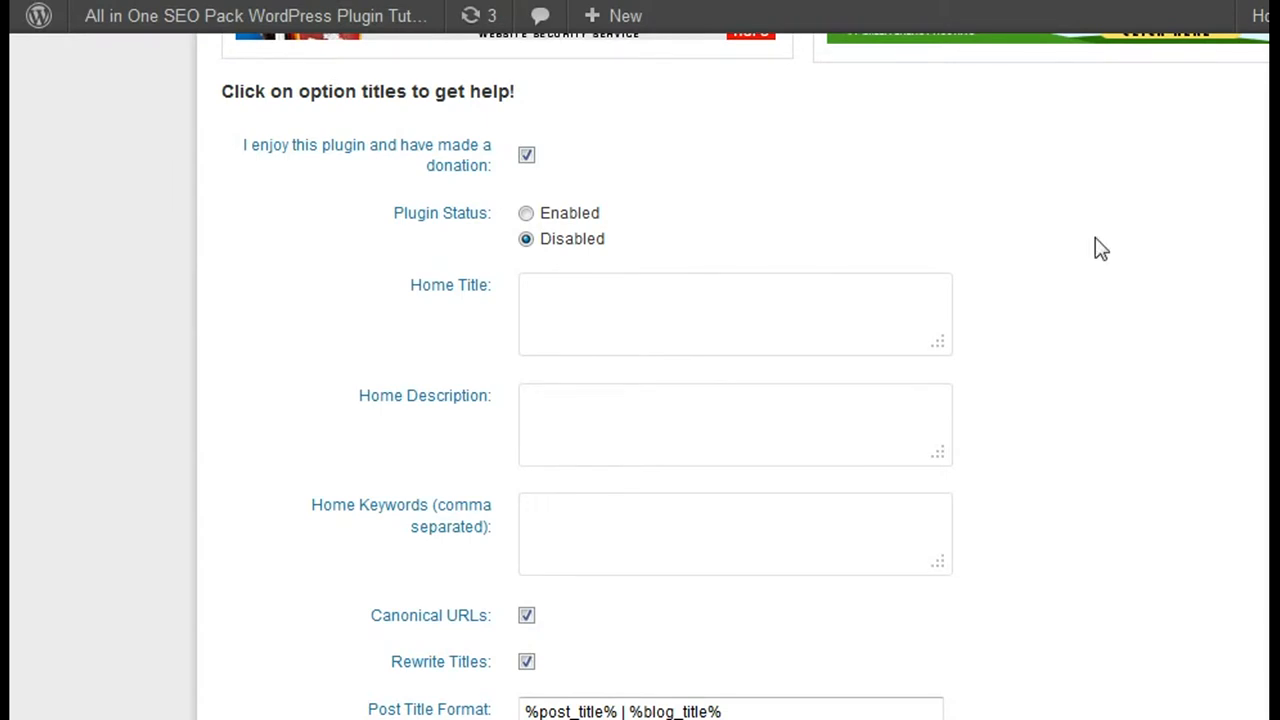
mouse_move(555, 278)
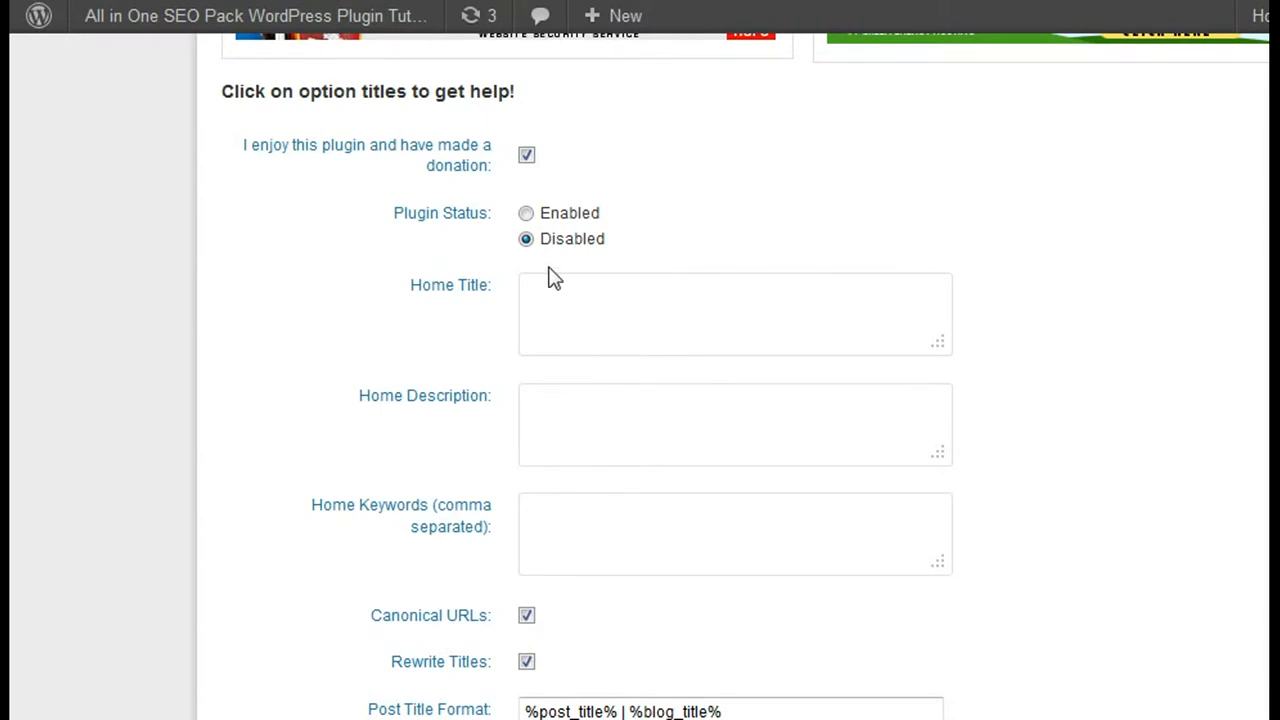
left_click(526, 213)
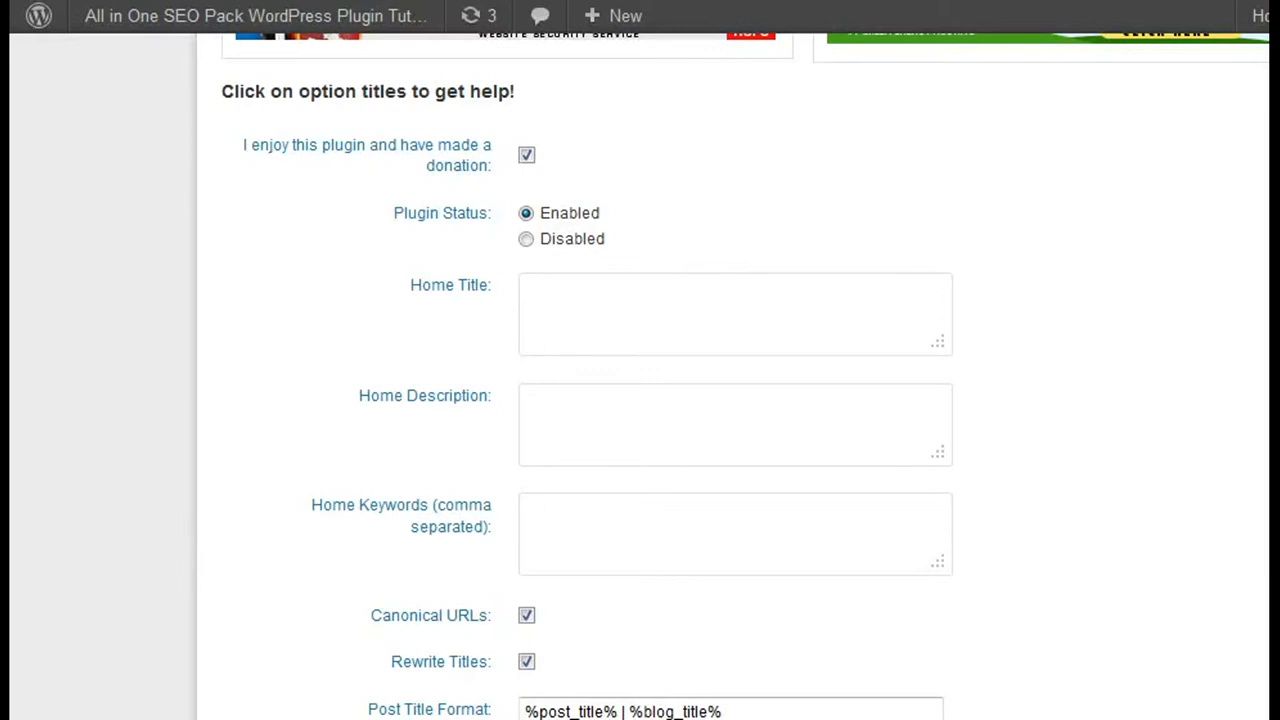
mouse_move(713, 386)
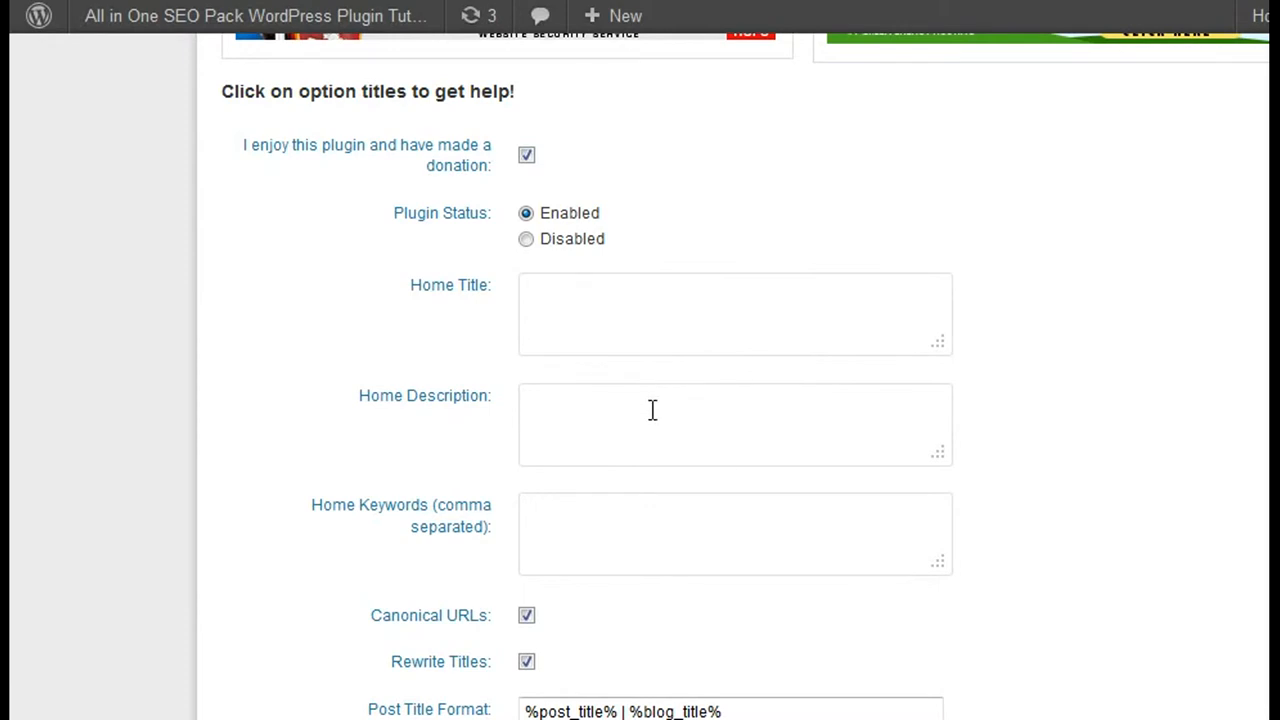
mouse_move(567, 551)
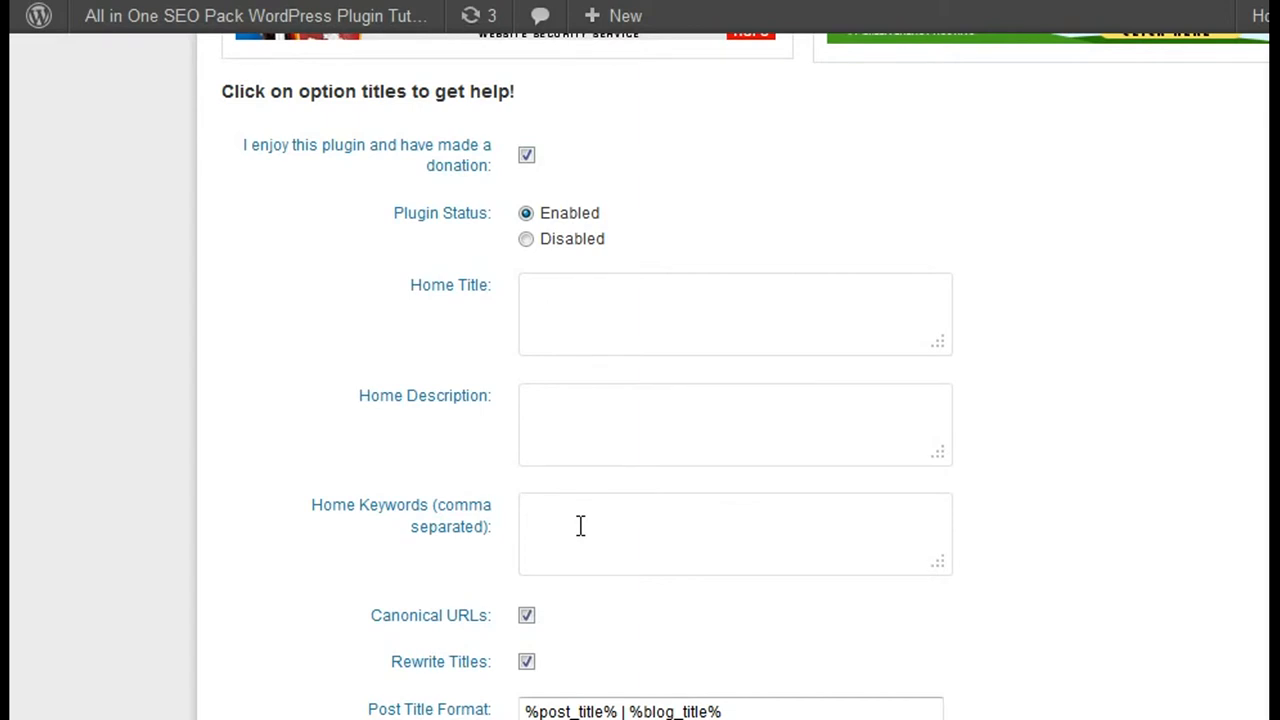
mouse_move(558, 398)
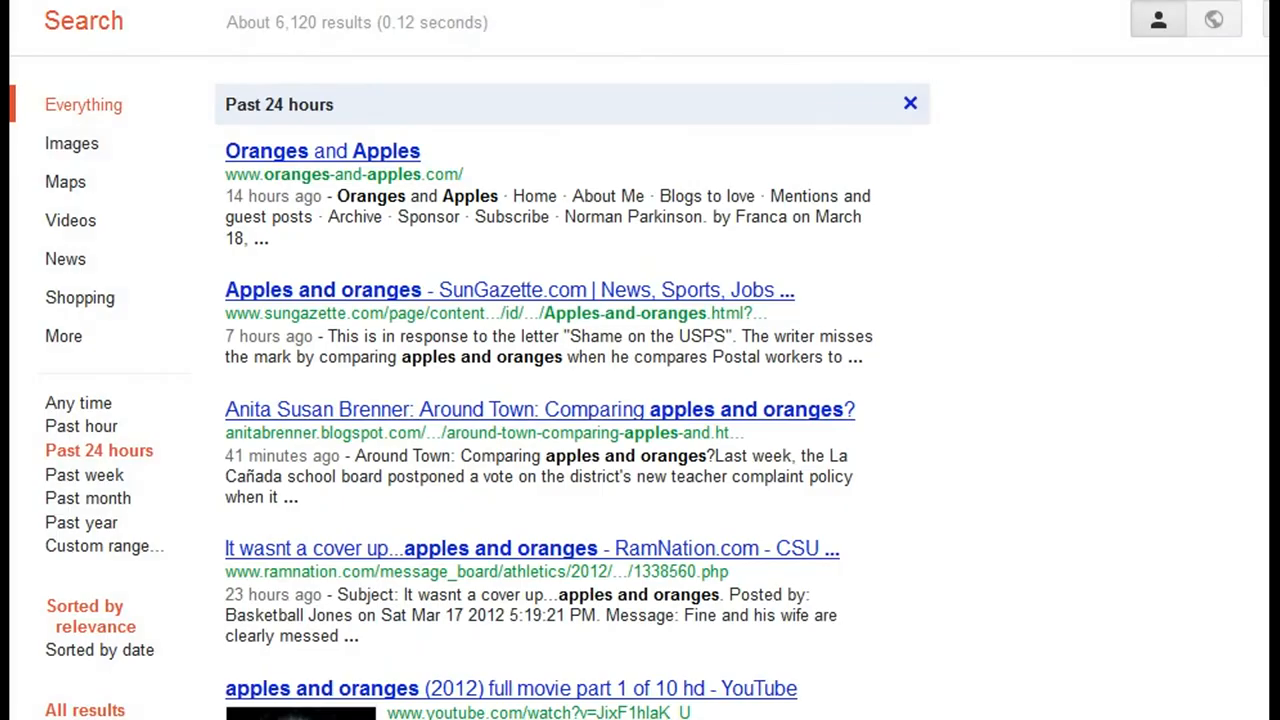
scroll("up", 3)
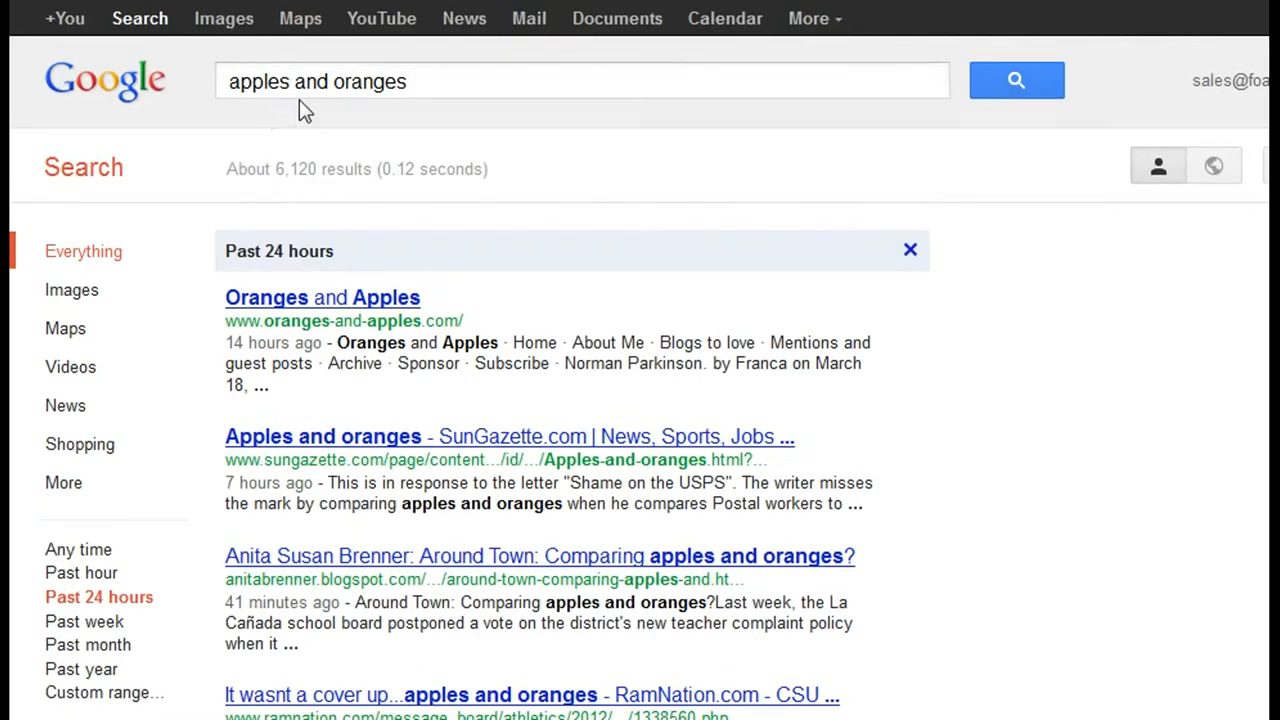
mouse_move(490, 298)
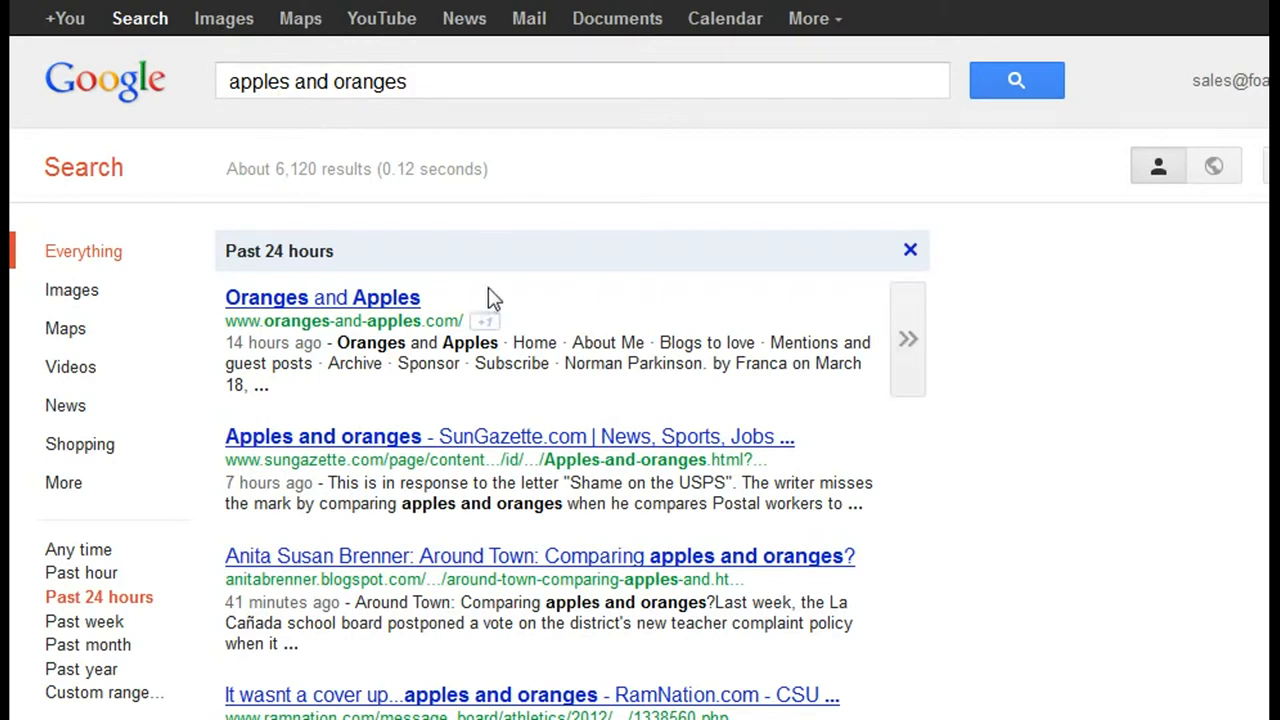
mouse_move(293, 315)
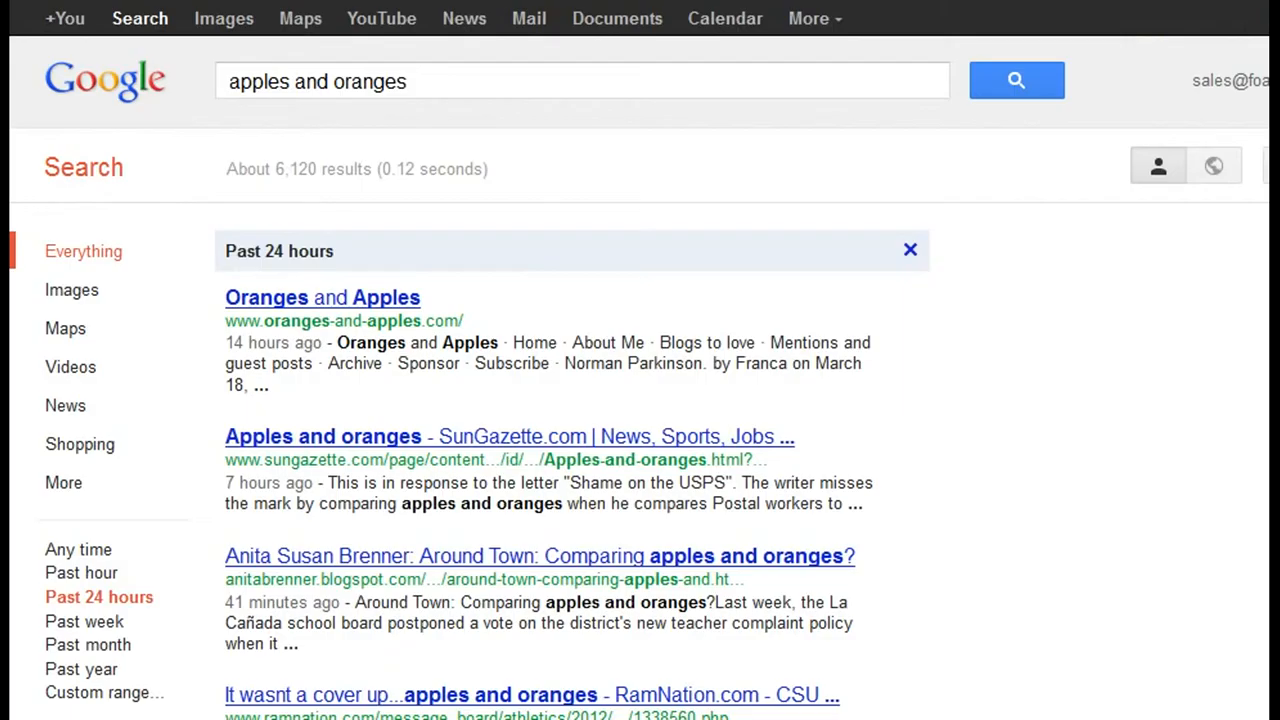
mouse_move(378, 307)
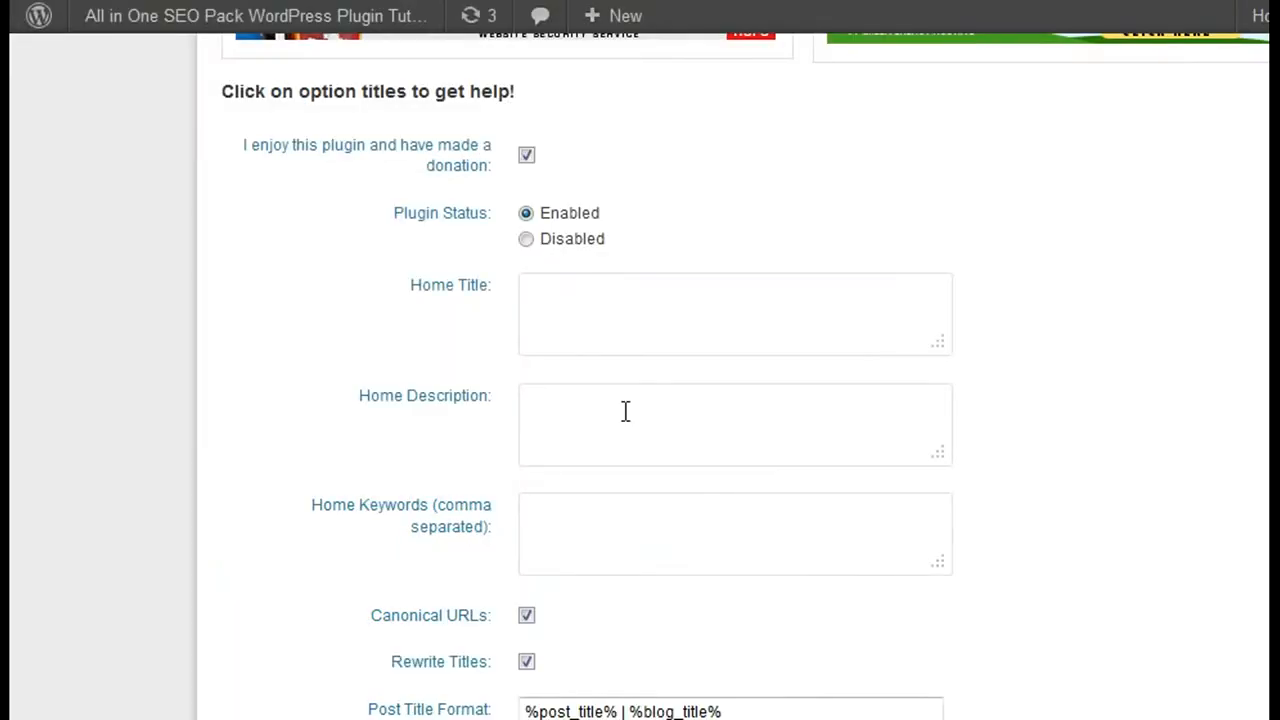
mouse_move(625, 411)
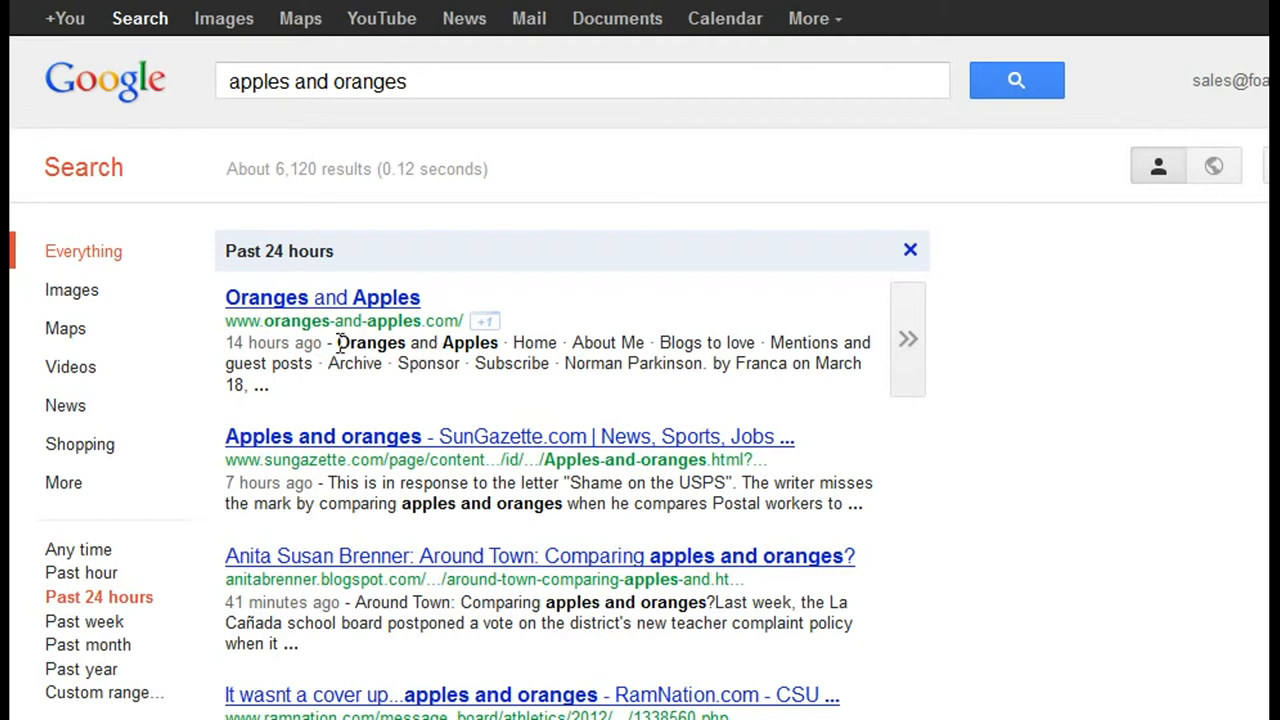
mouse_move(378, 373)
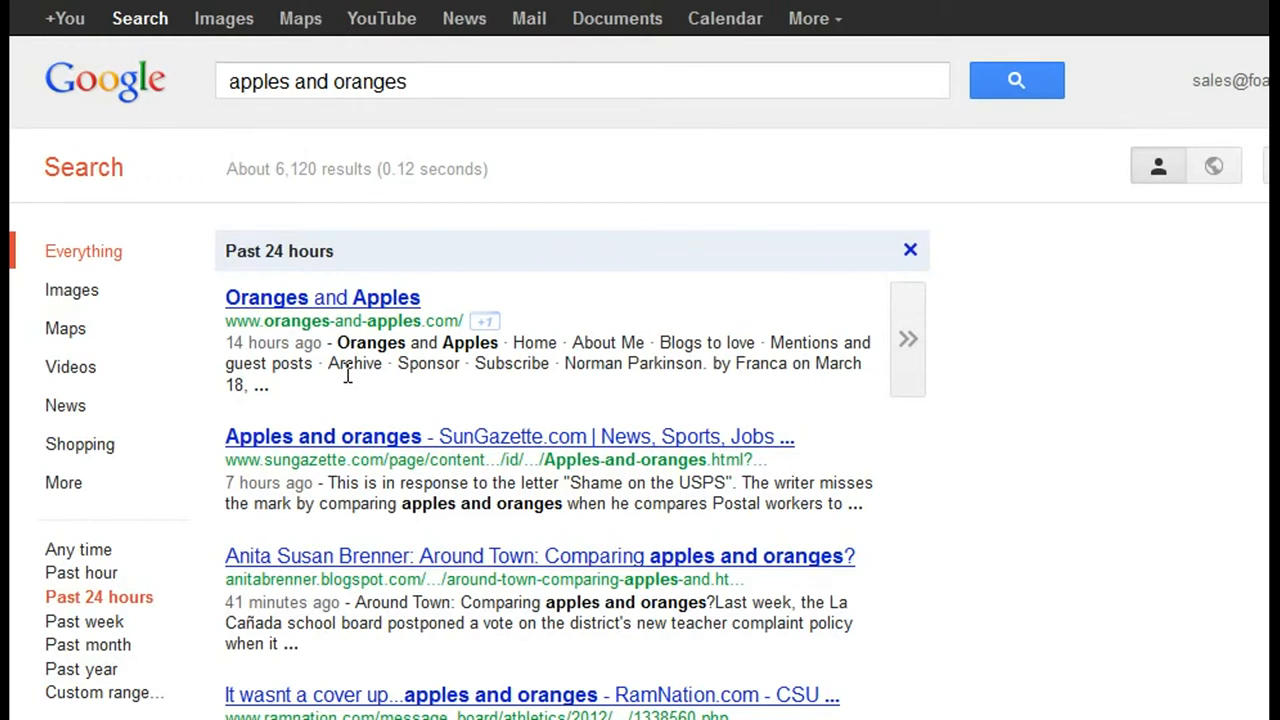
mouse_move(540, 373)
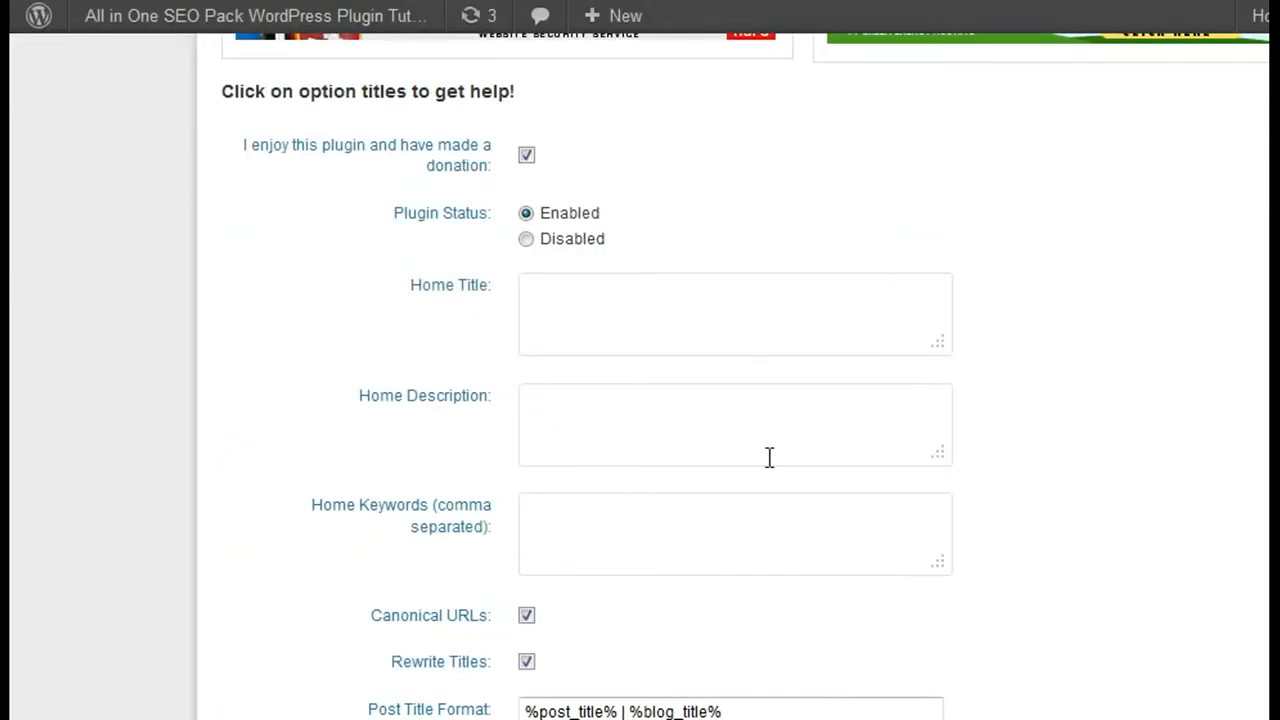
mouse_move(697, 372)
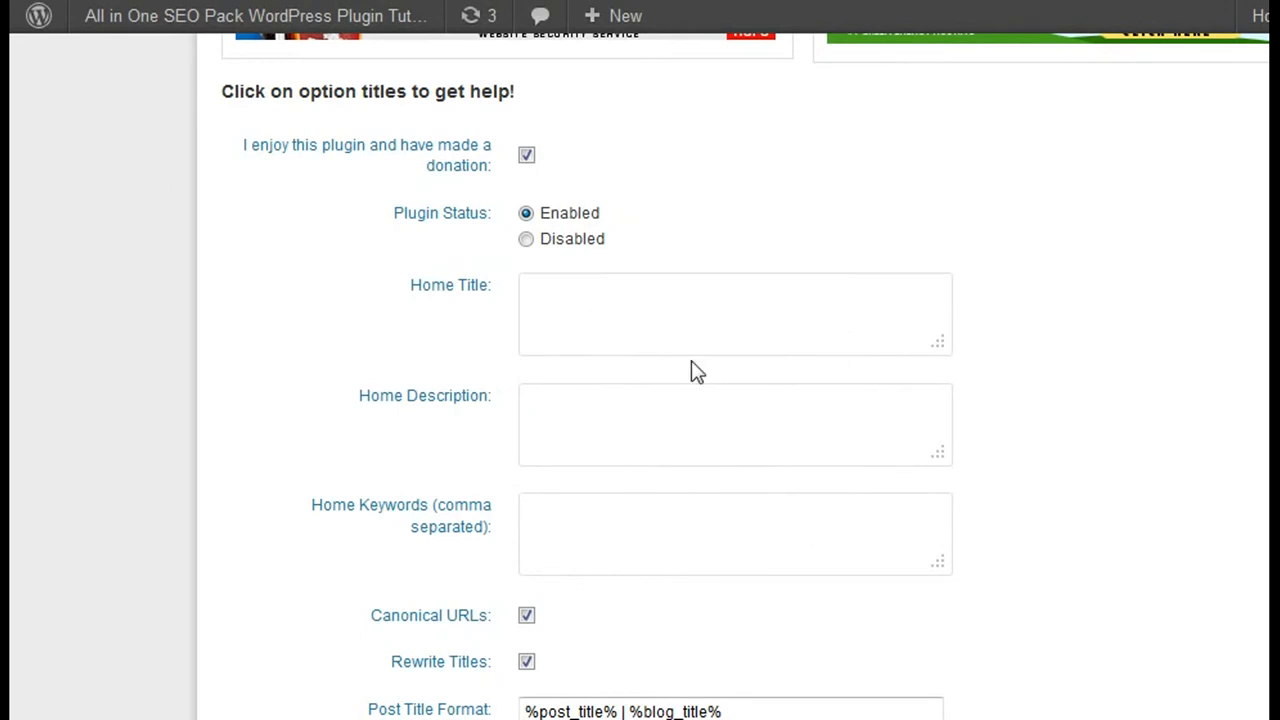
mouse_move(612, 538)
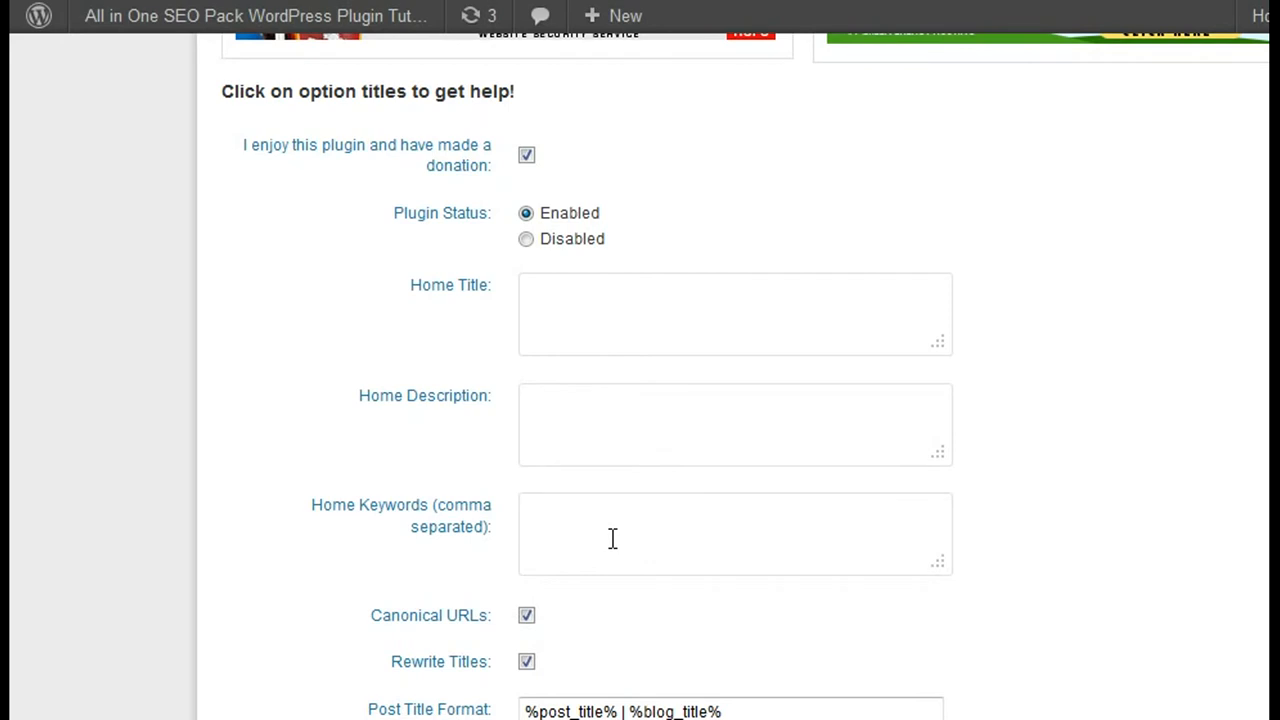
left_click(612, 538)
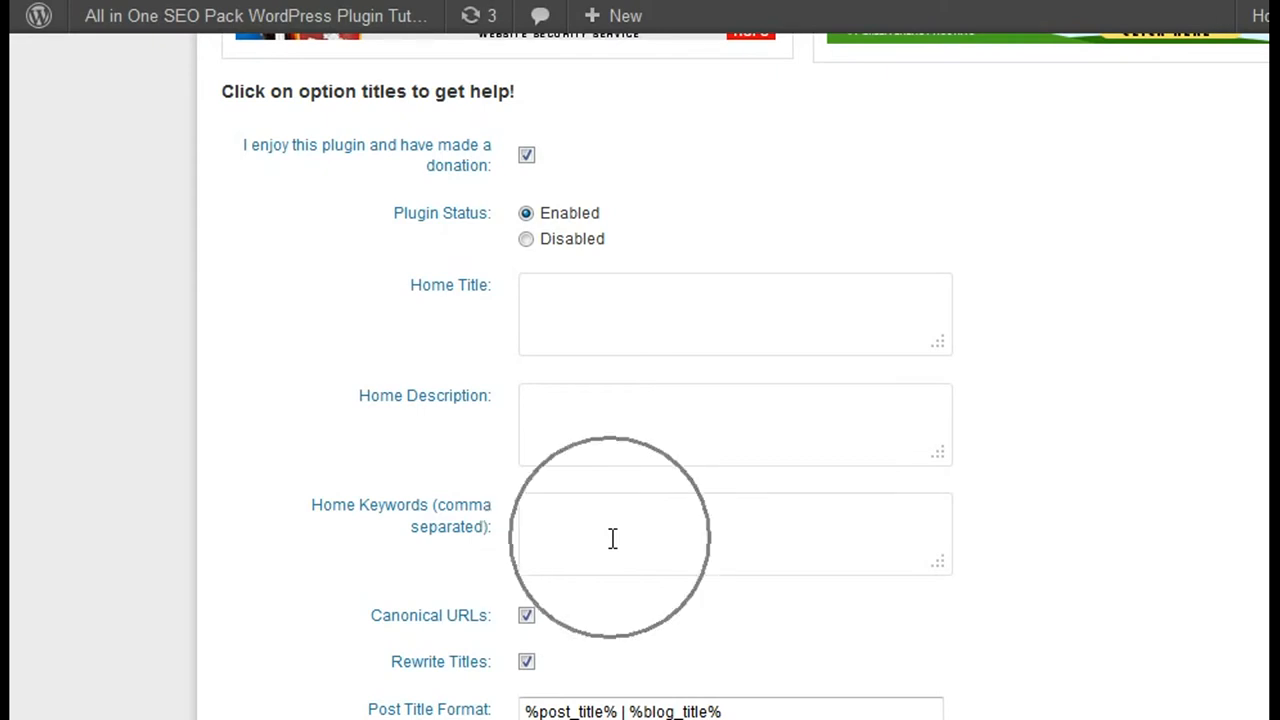
scroll("down", 3)
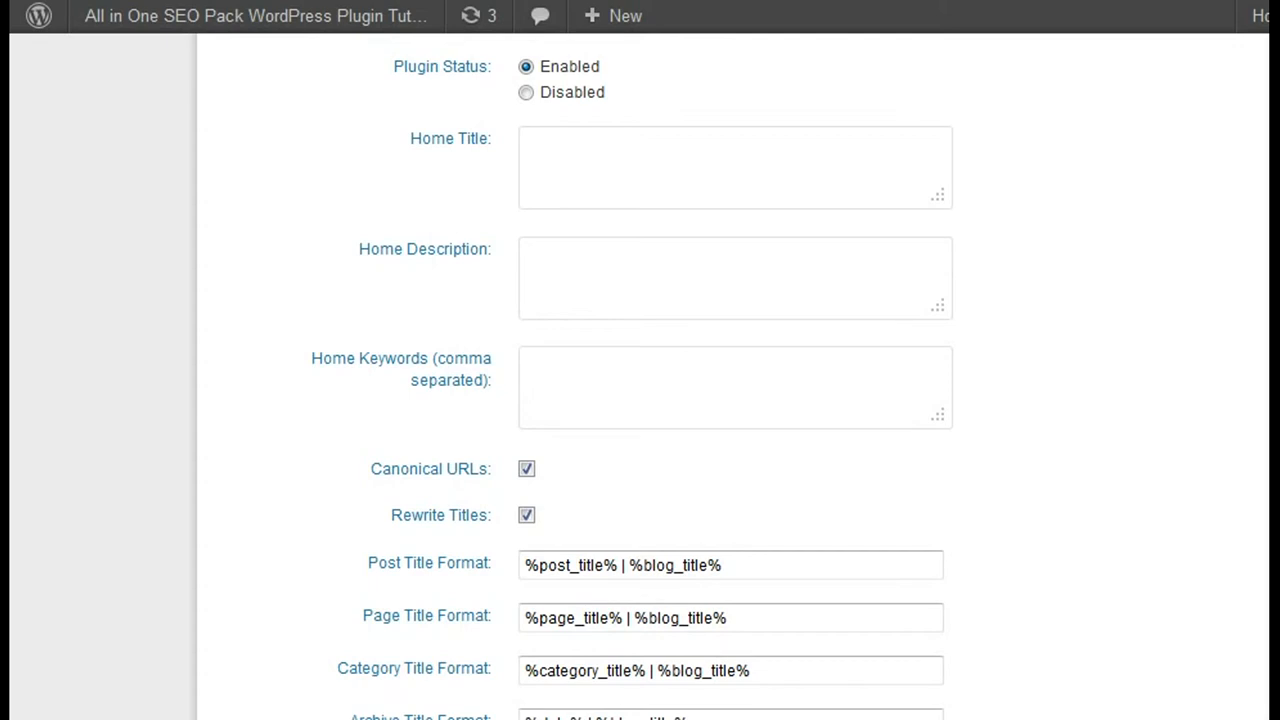
mouse_move(820, 510)
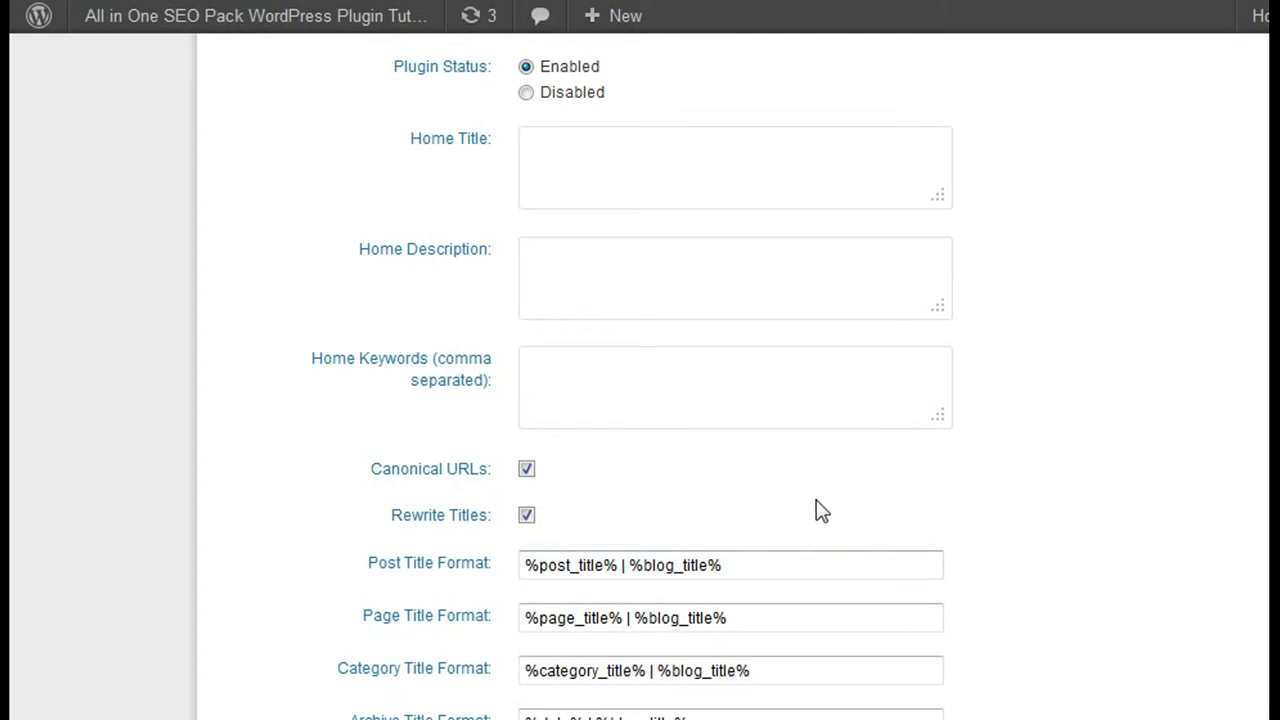
mouse_move(797, 508)
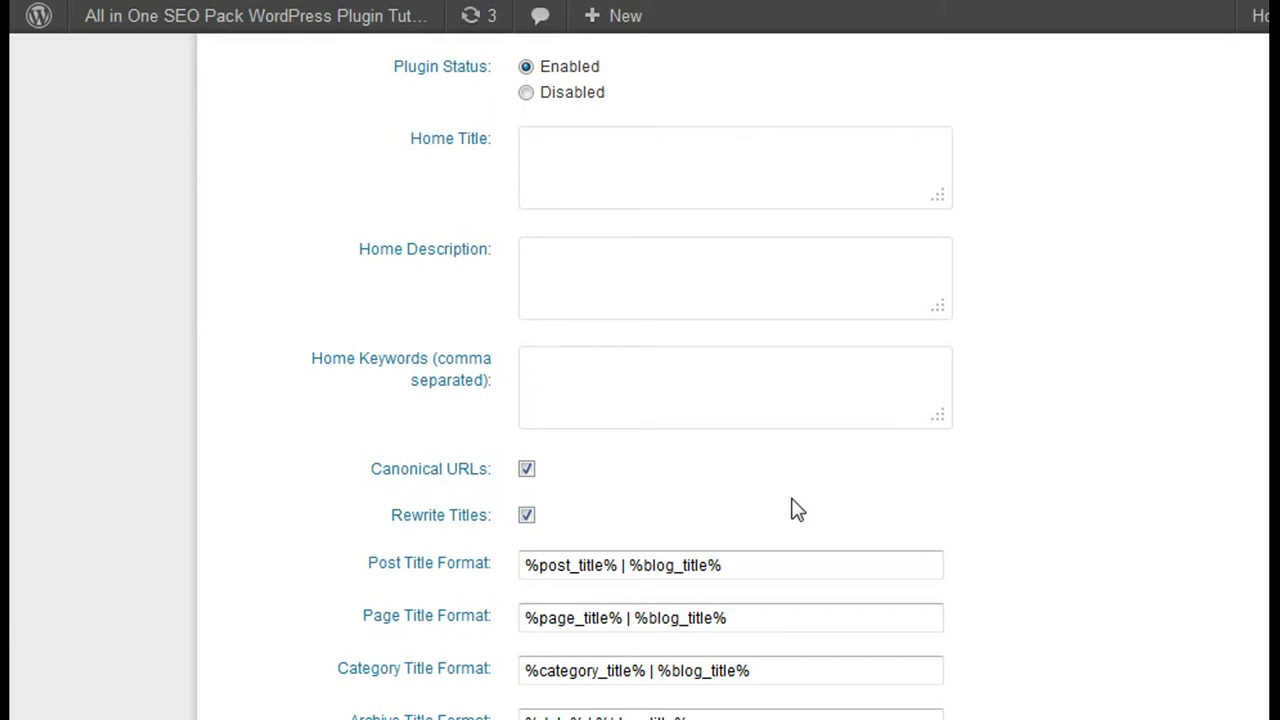
scroll("down", 3)
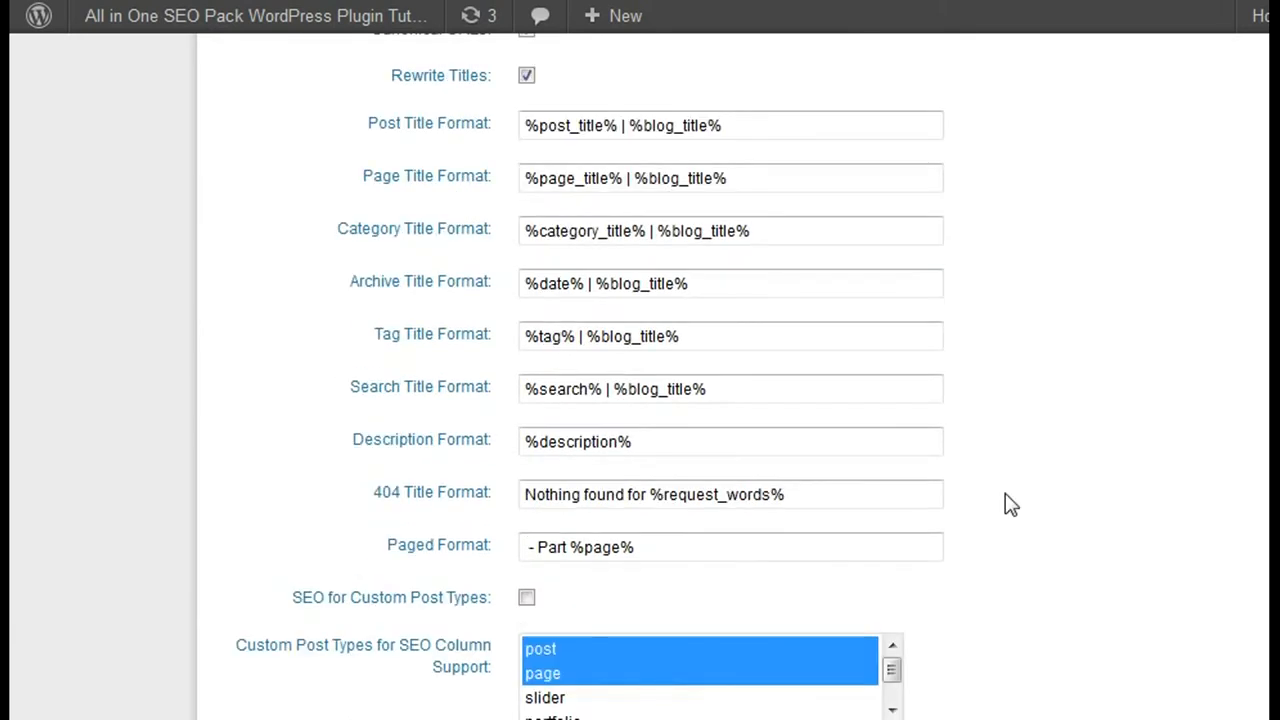
mouse_move(428, 132)
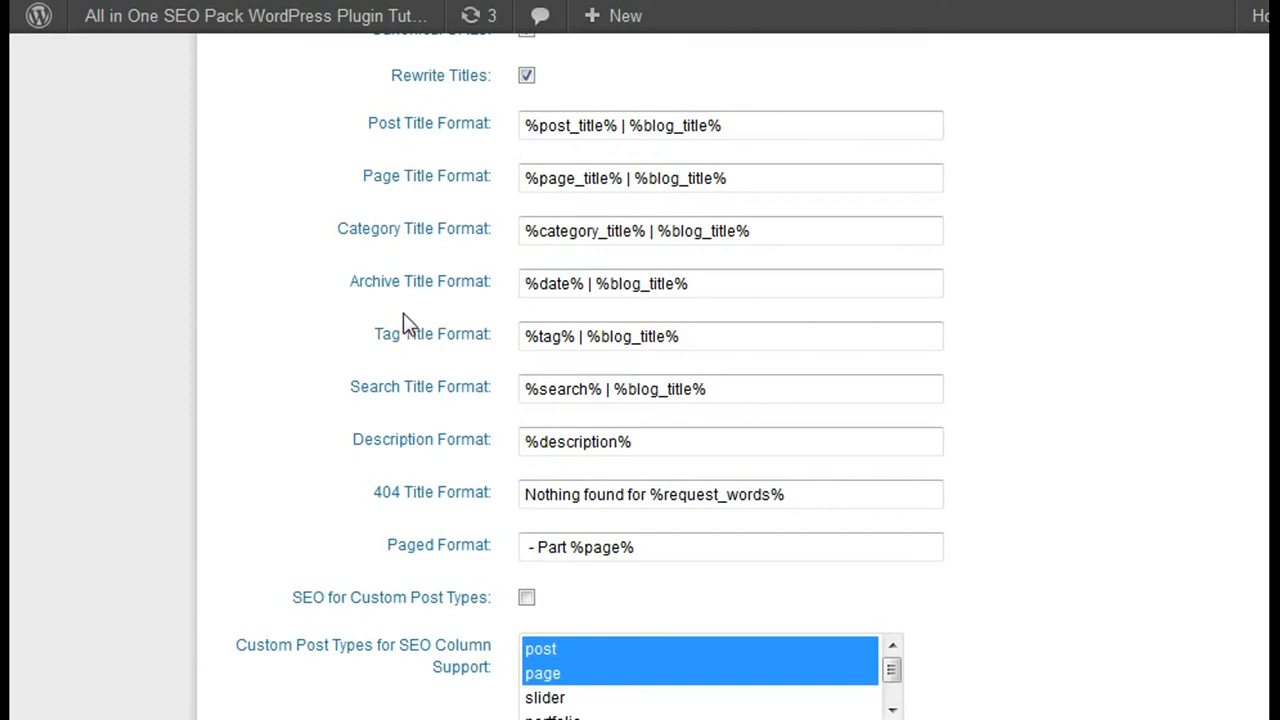
mouse_move(427, 190)
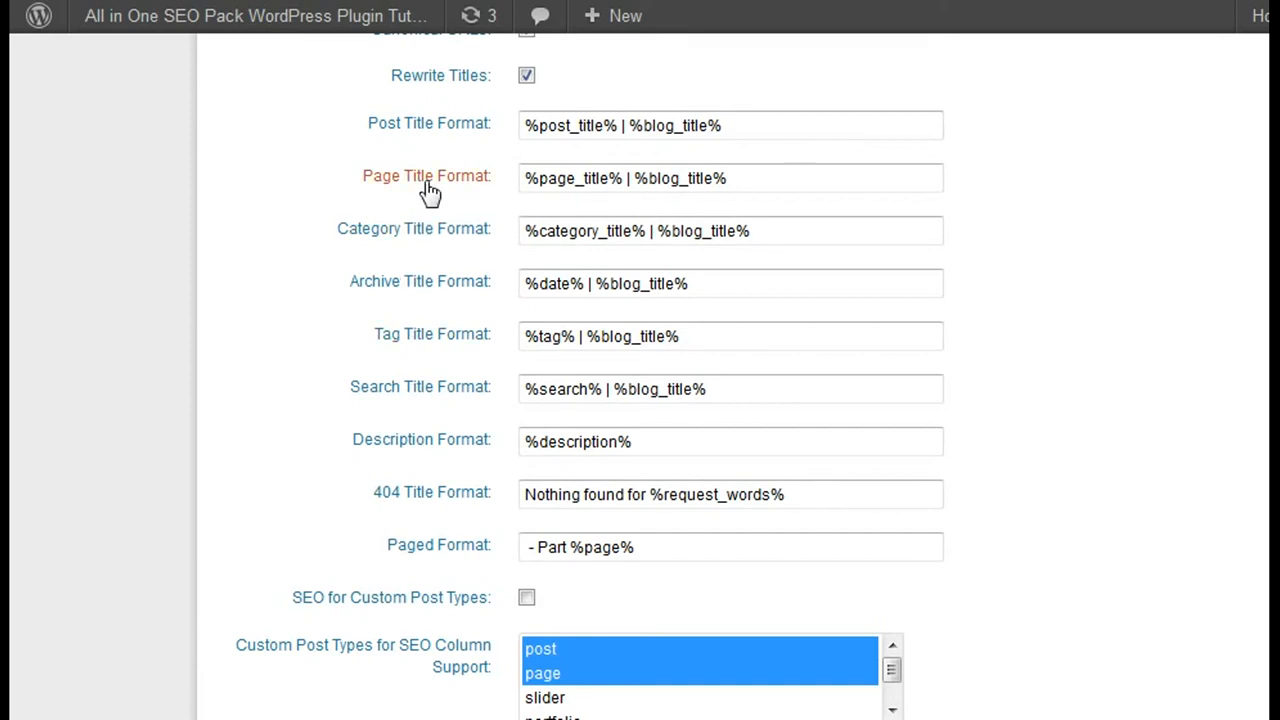
mouse_move(418, 240)
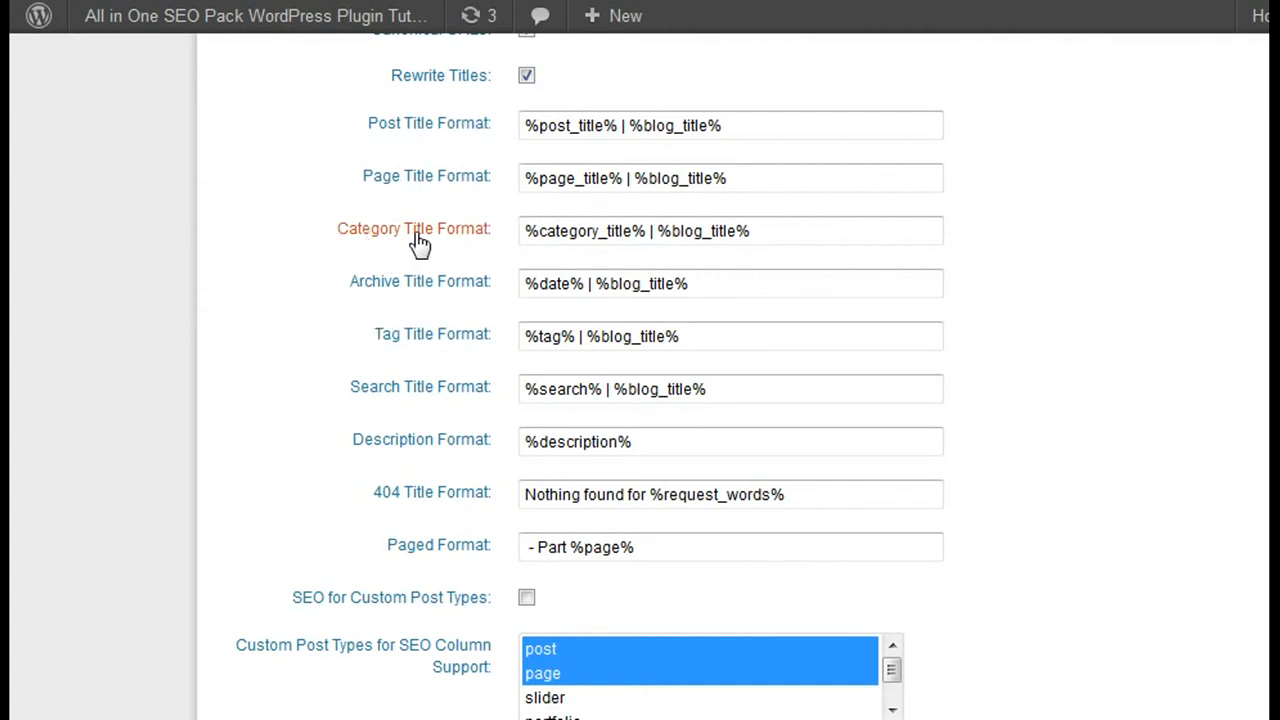
mouse_move(414, 228)
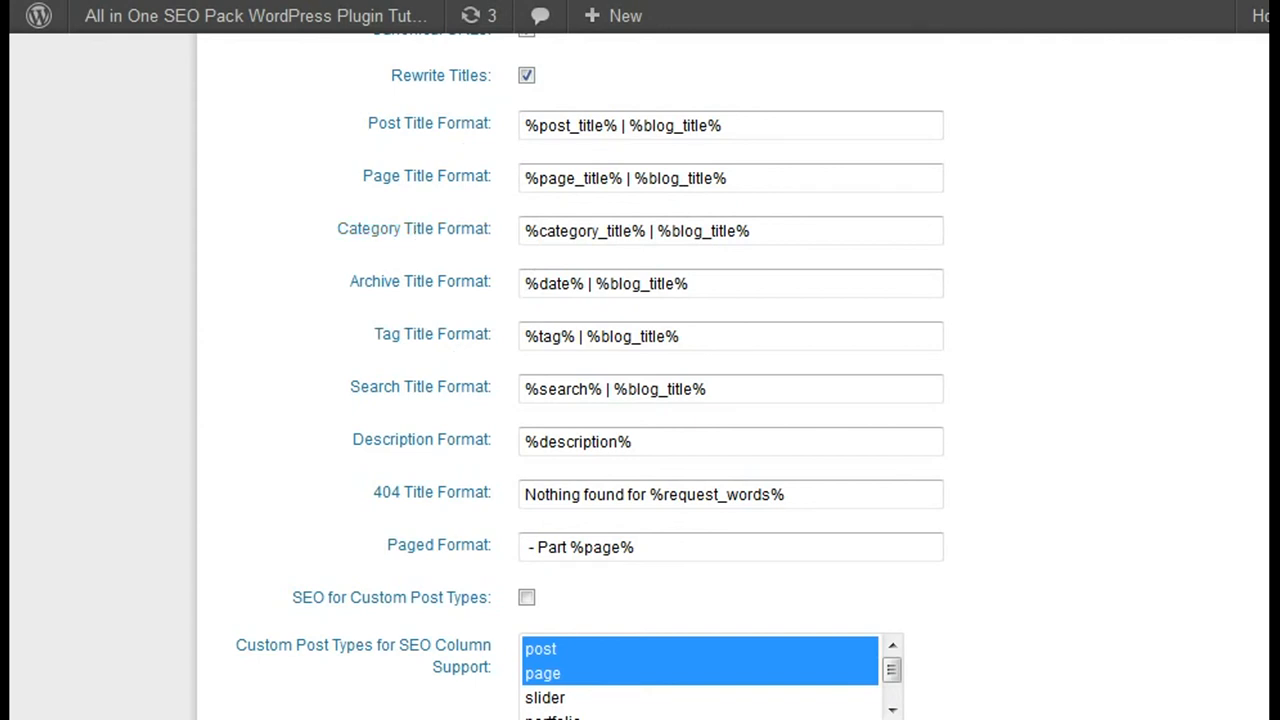
Save the All in One SEO settings with Update Options at the bottom of the page.
scroll("down", 3)
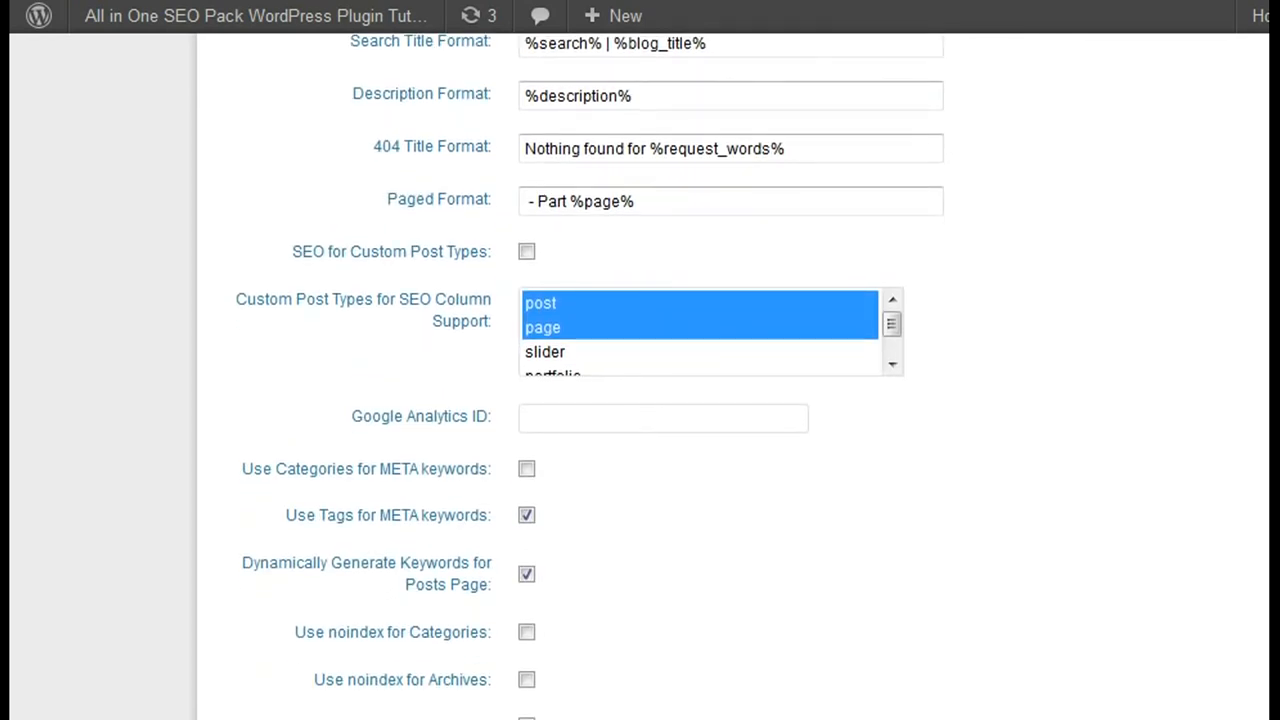
mouse_move(1091, 331)
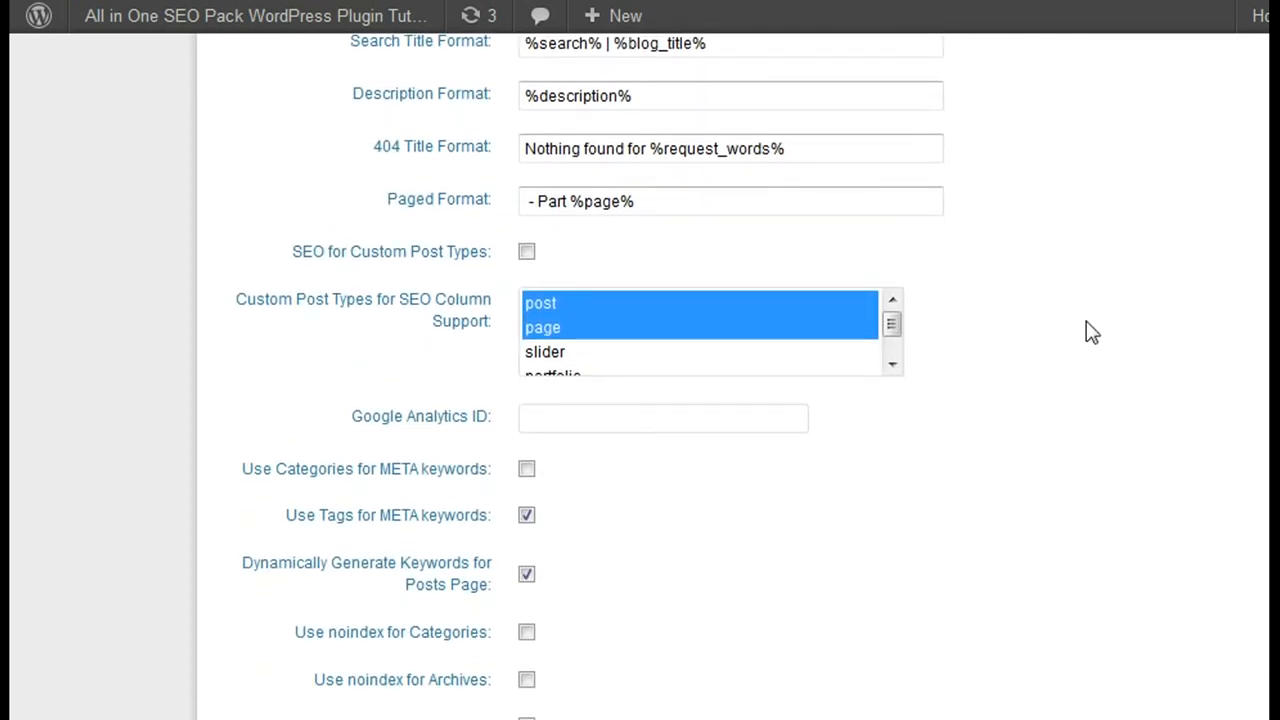
scroll("down", 3)
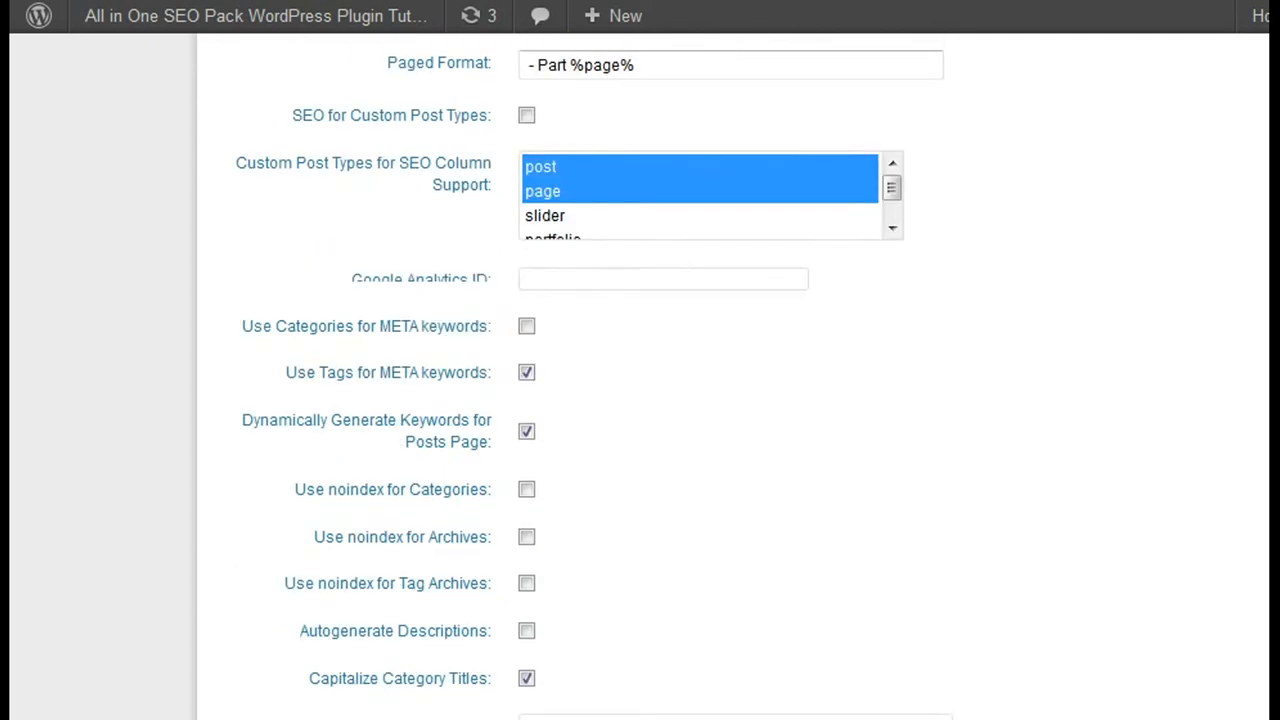
scroll("down", 3)
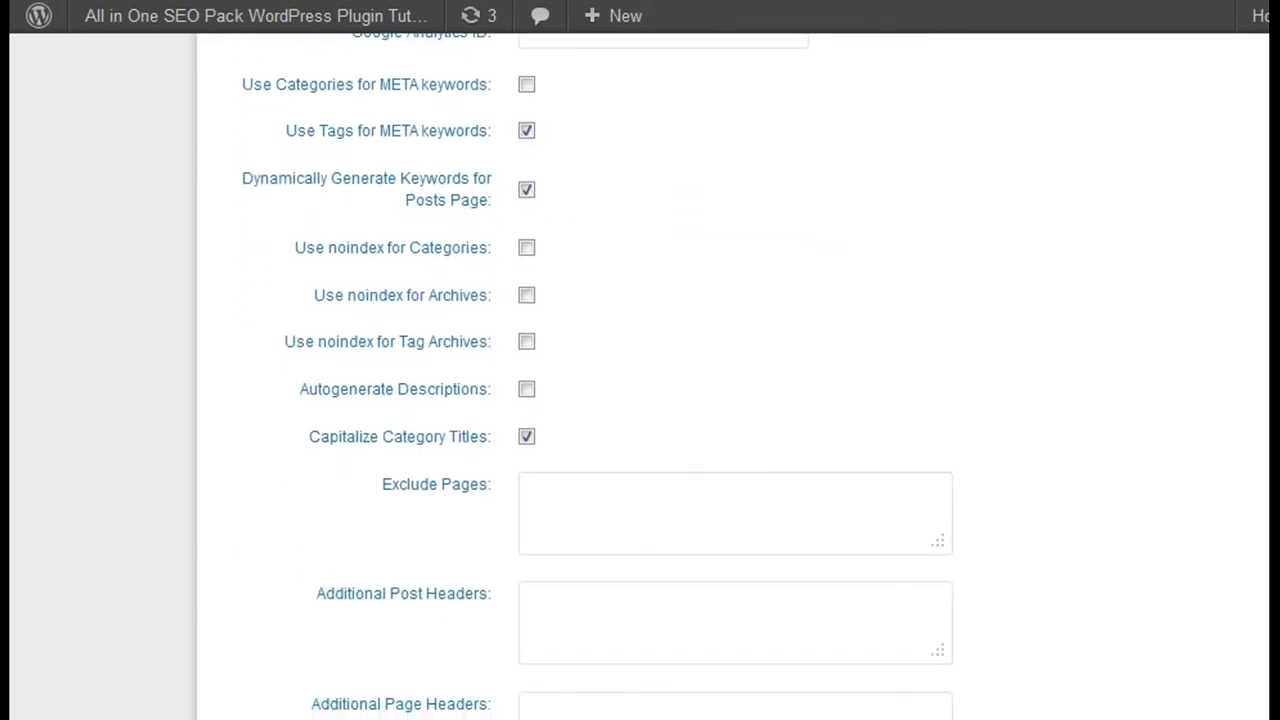
scroll("down", 3)
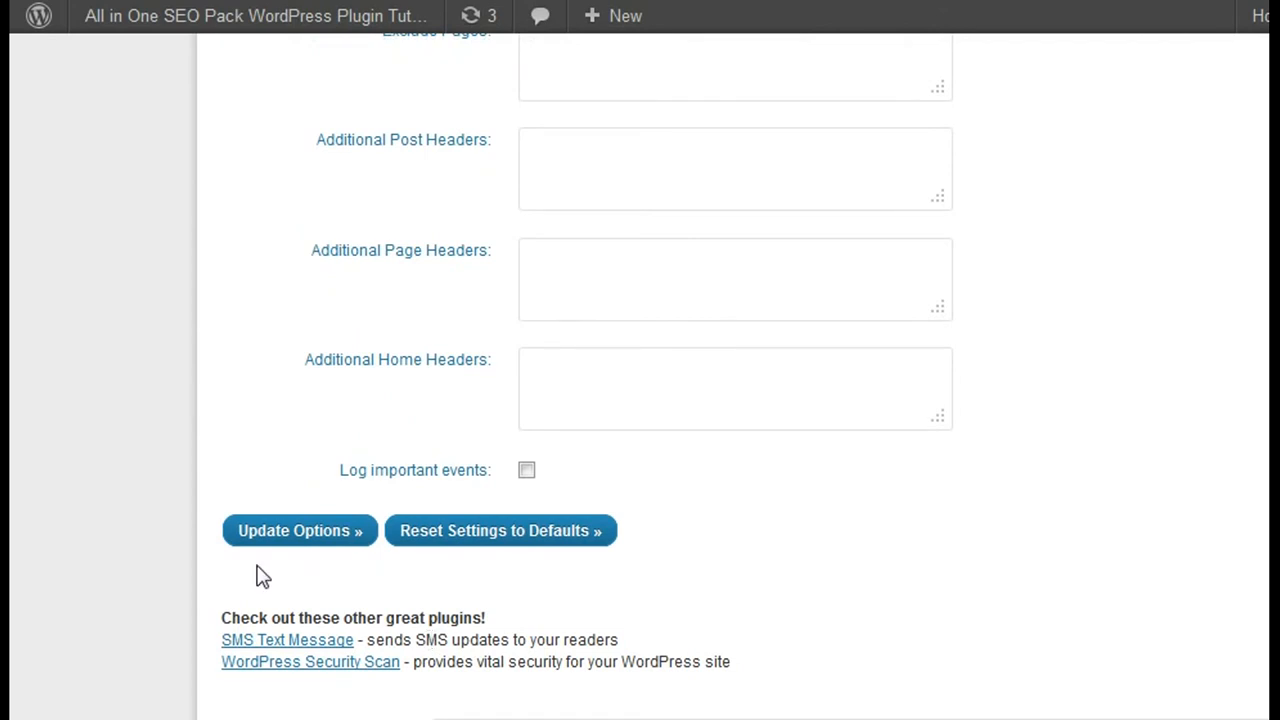
mouse_move(299, 530)
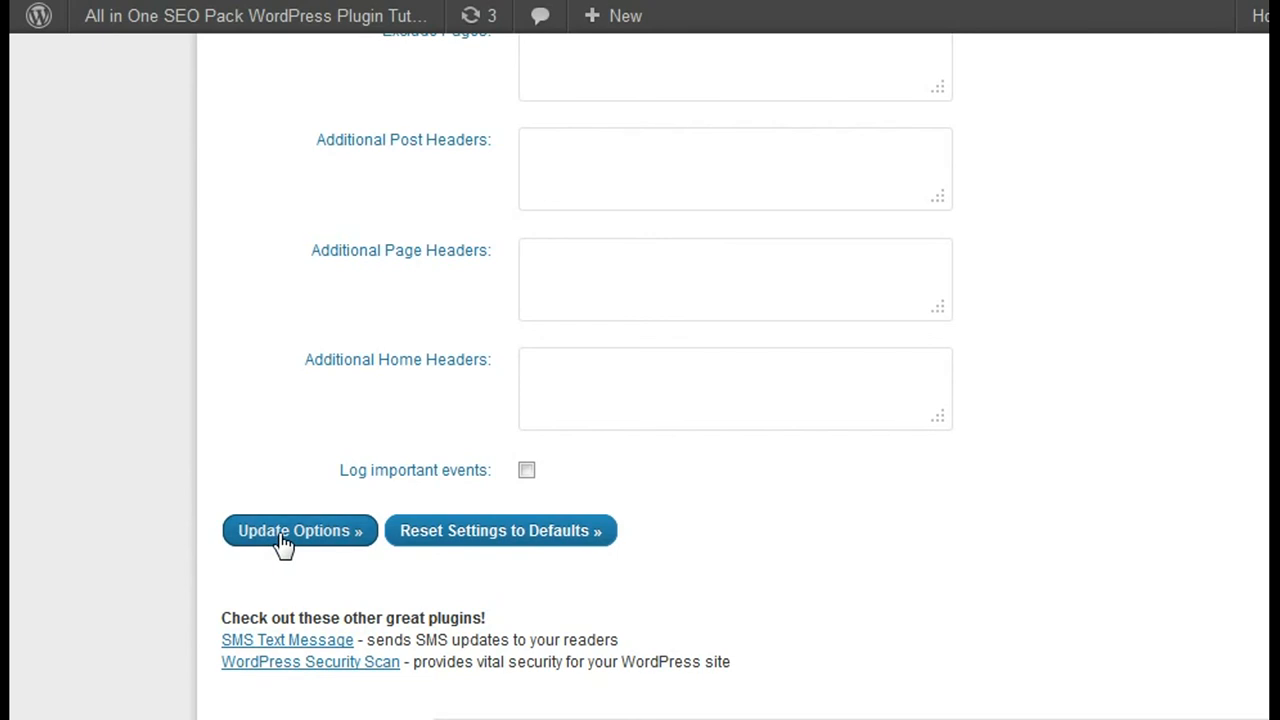
left_click(299, 530)
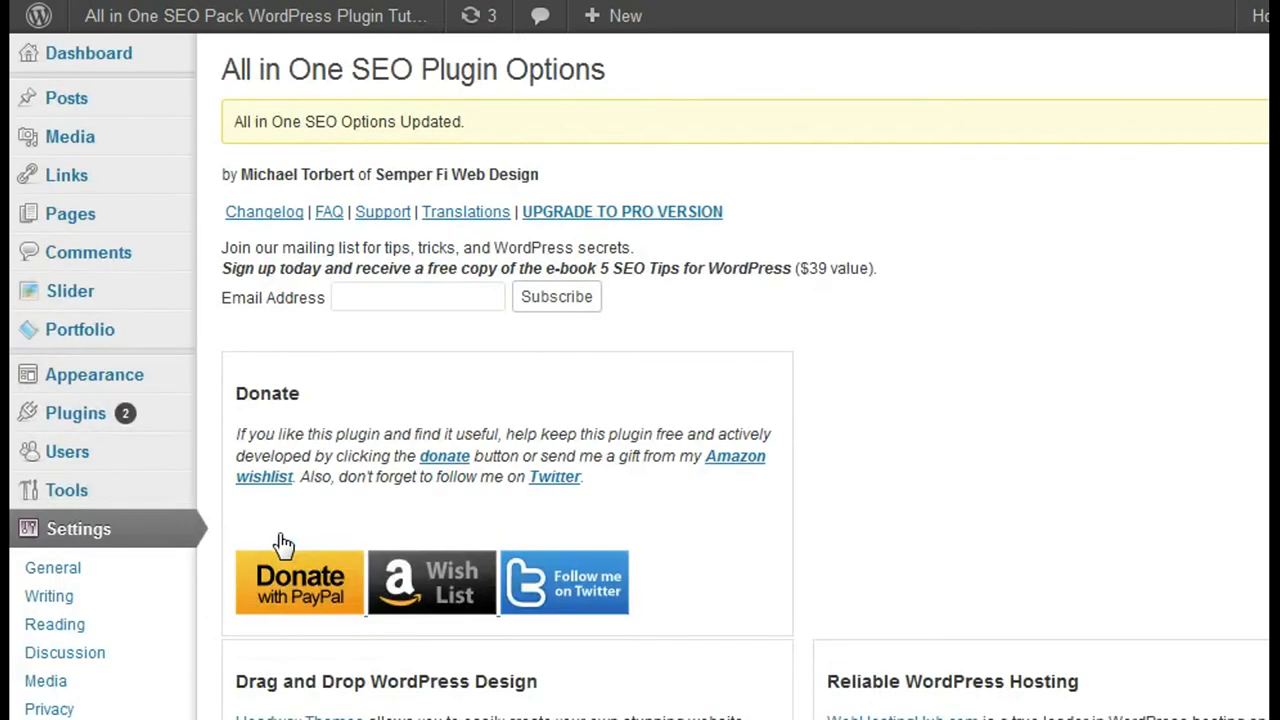
mouse_move(285, 545)
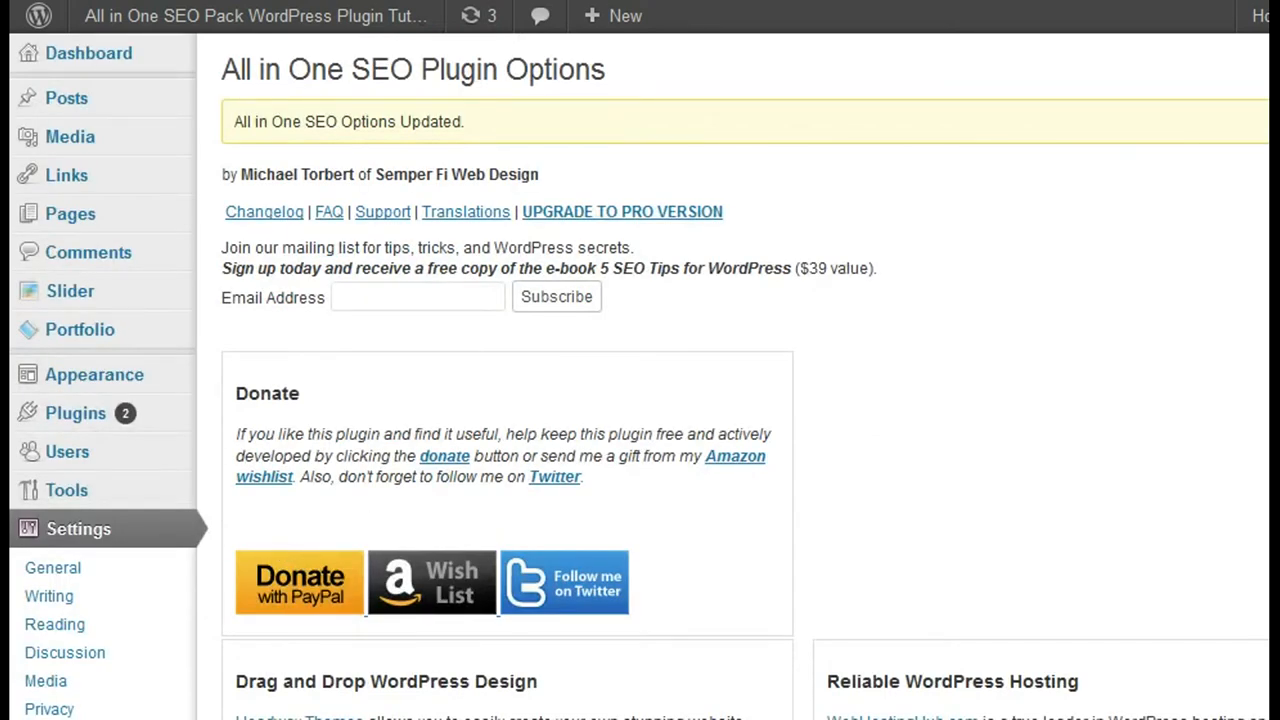